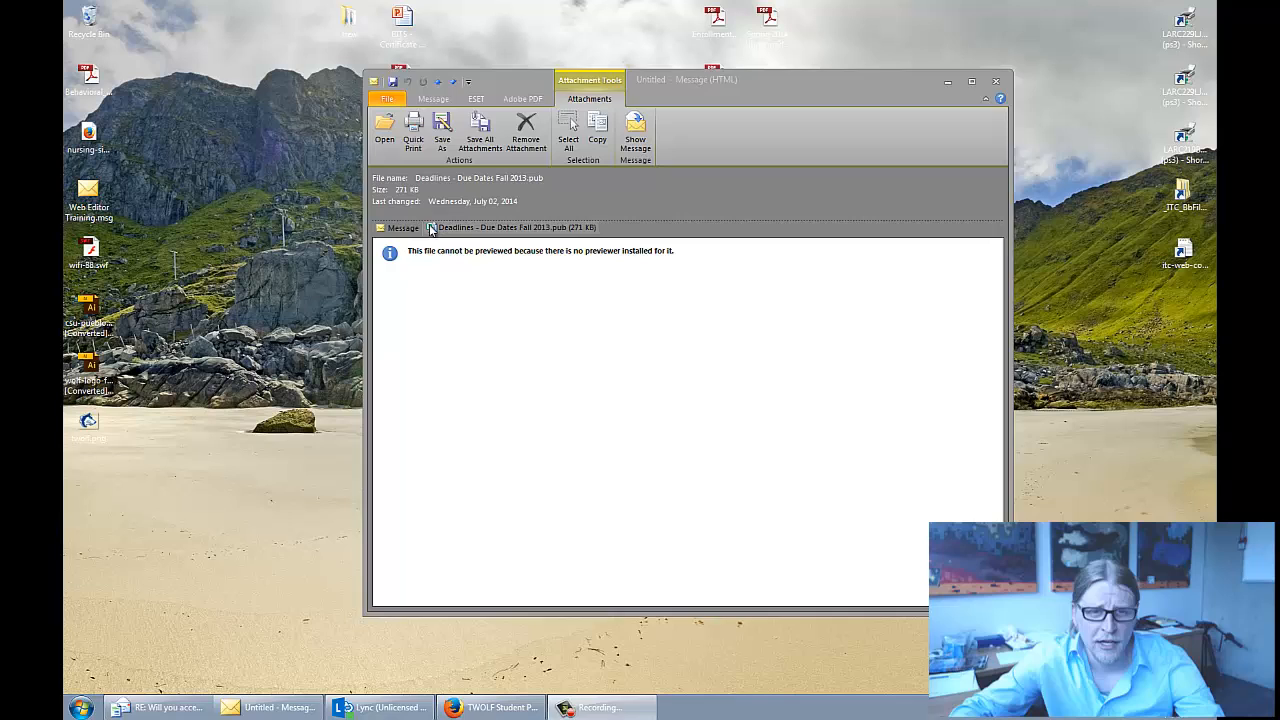
Step: Open the attached Deadlines - Due Dates Fall 2013.pub in Publisher, confirming the attachment warning
click(384, 128)
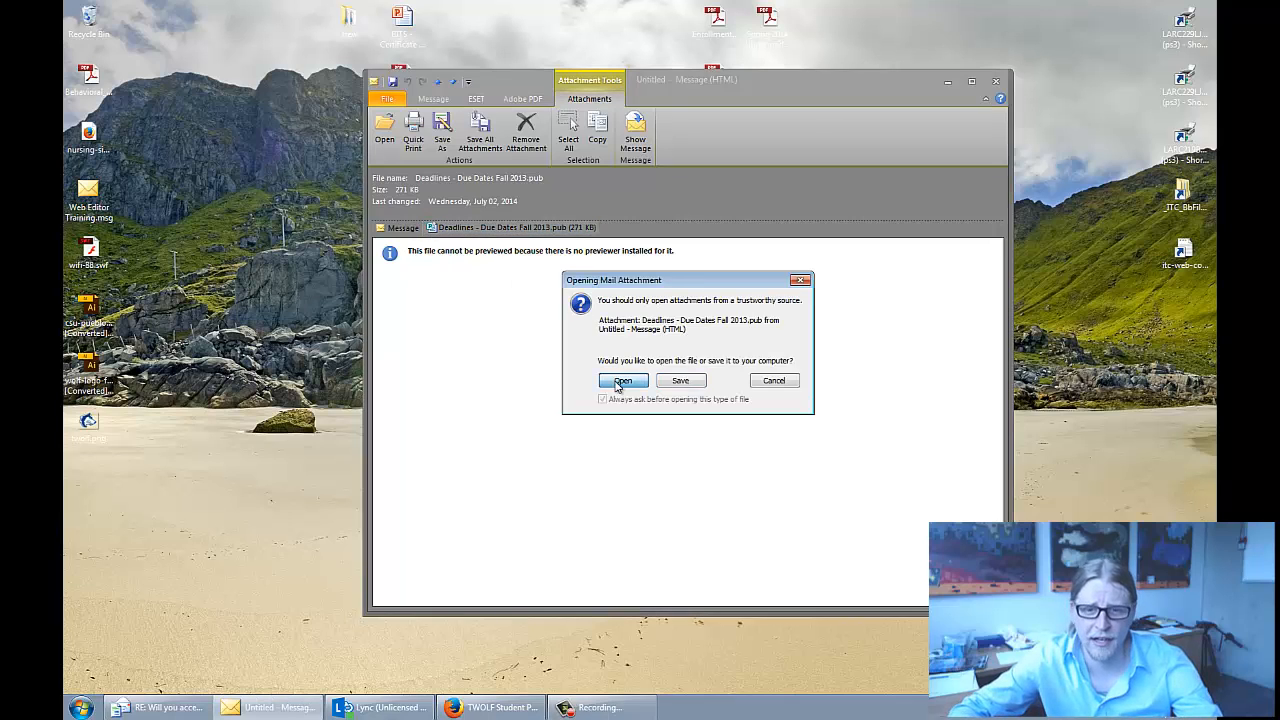
click(622, 380)
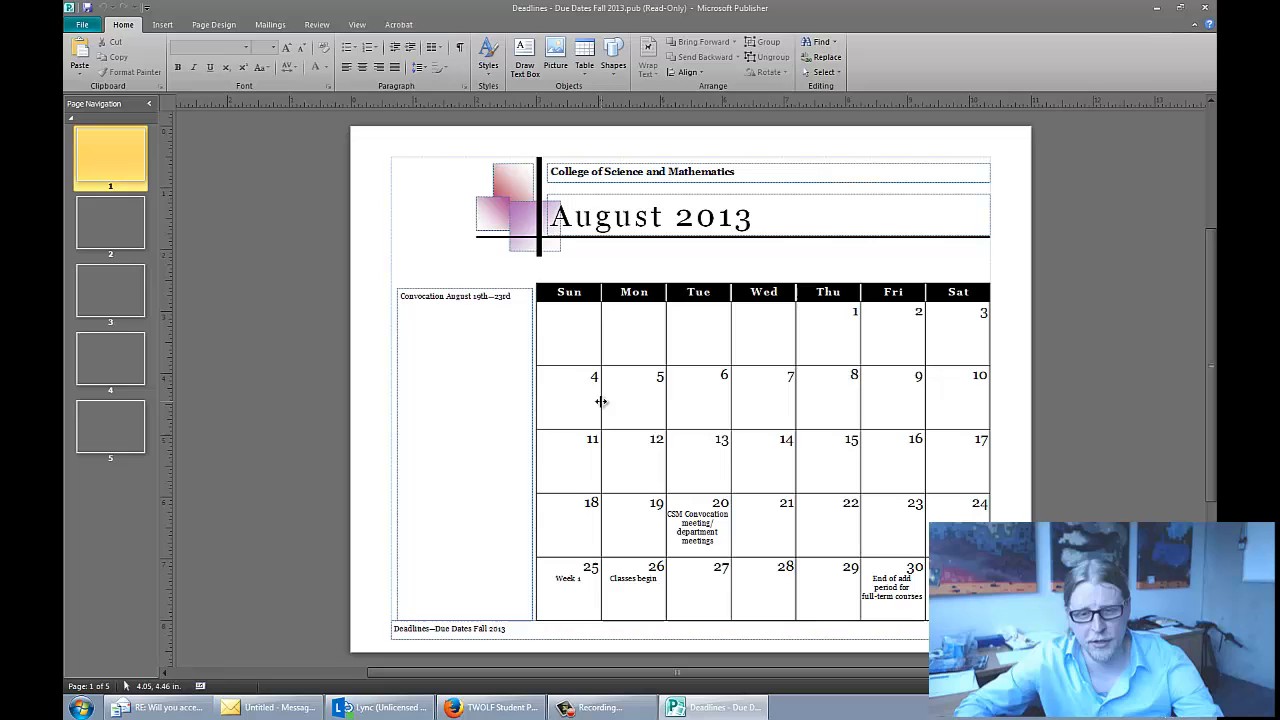
Step: Browse the September and November pages, then return to August 2013 and select all its objects
click(110, 222)
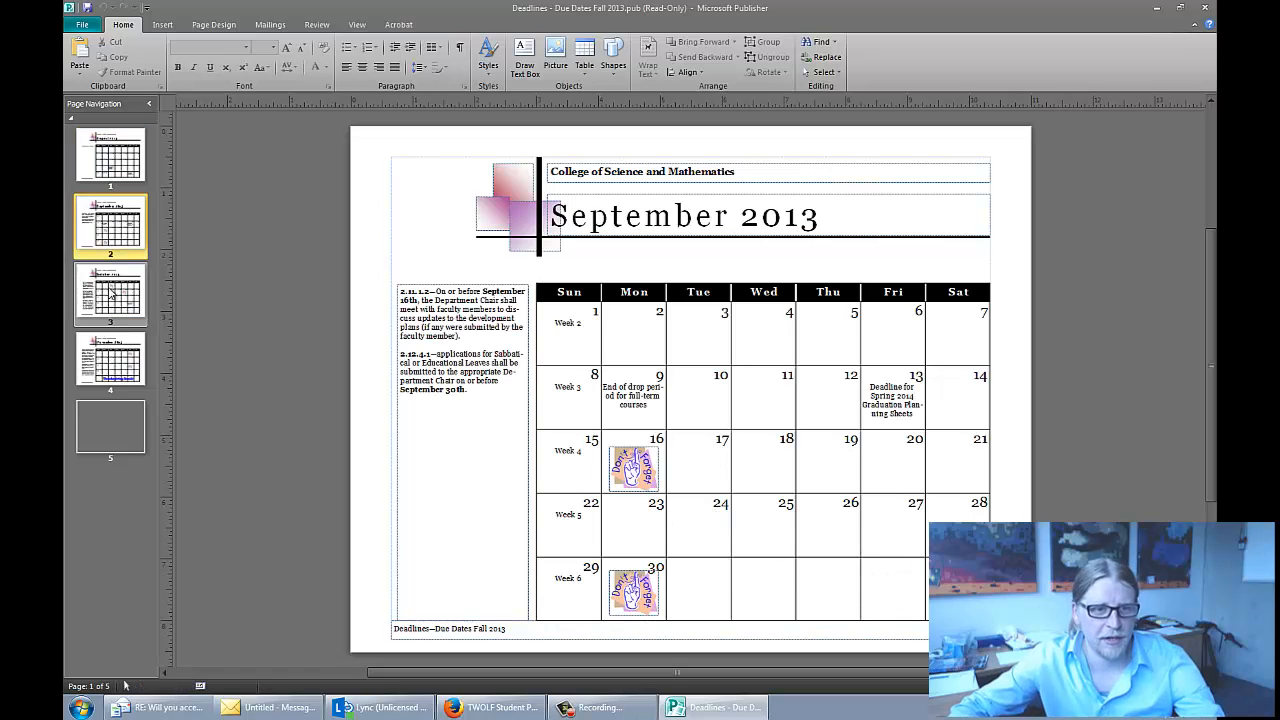
click(110, 360)
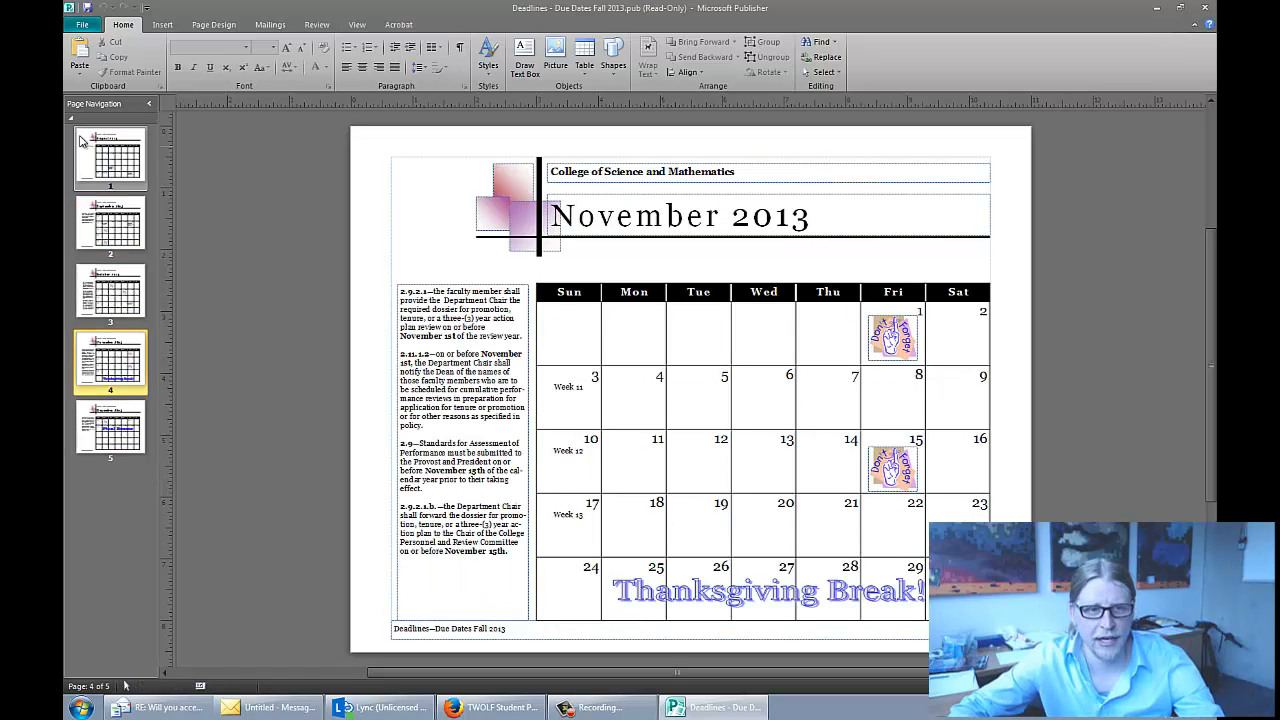
click(110, 156)
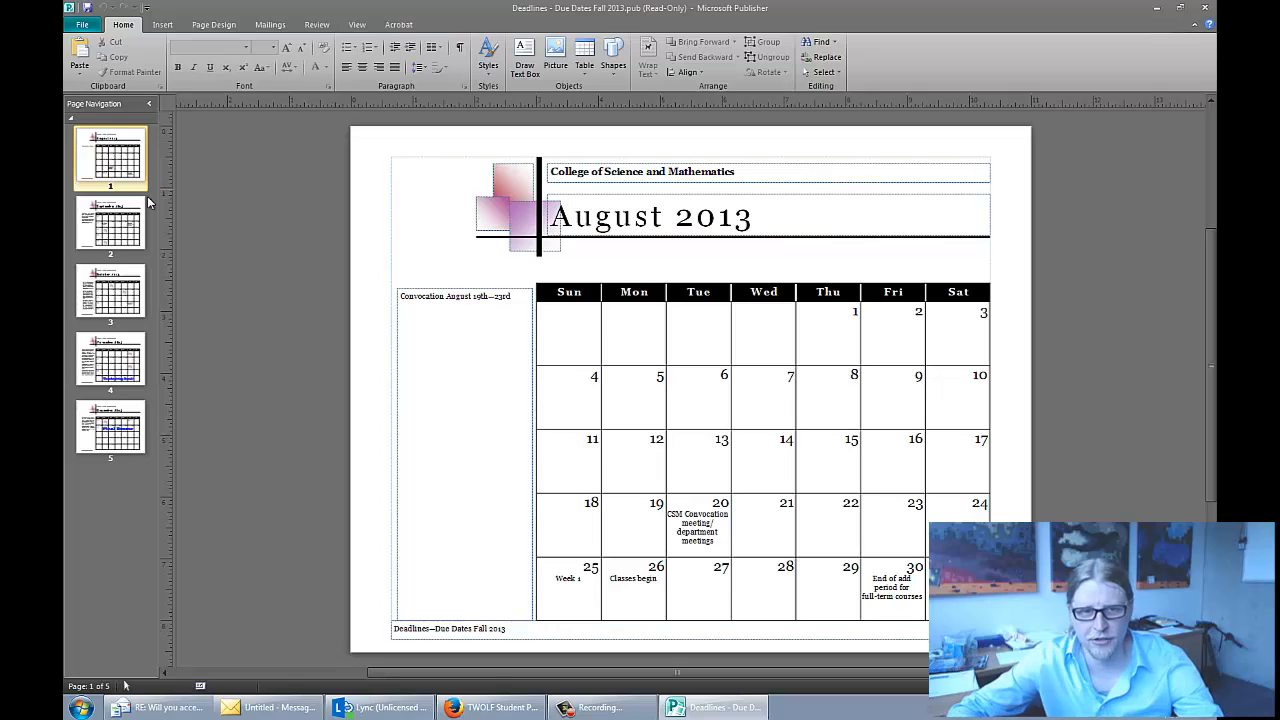
mouse_move(324, 122)
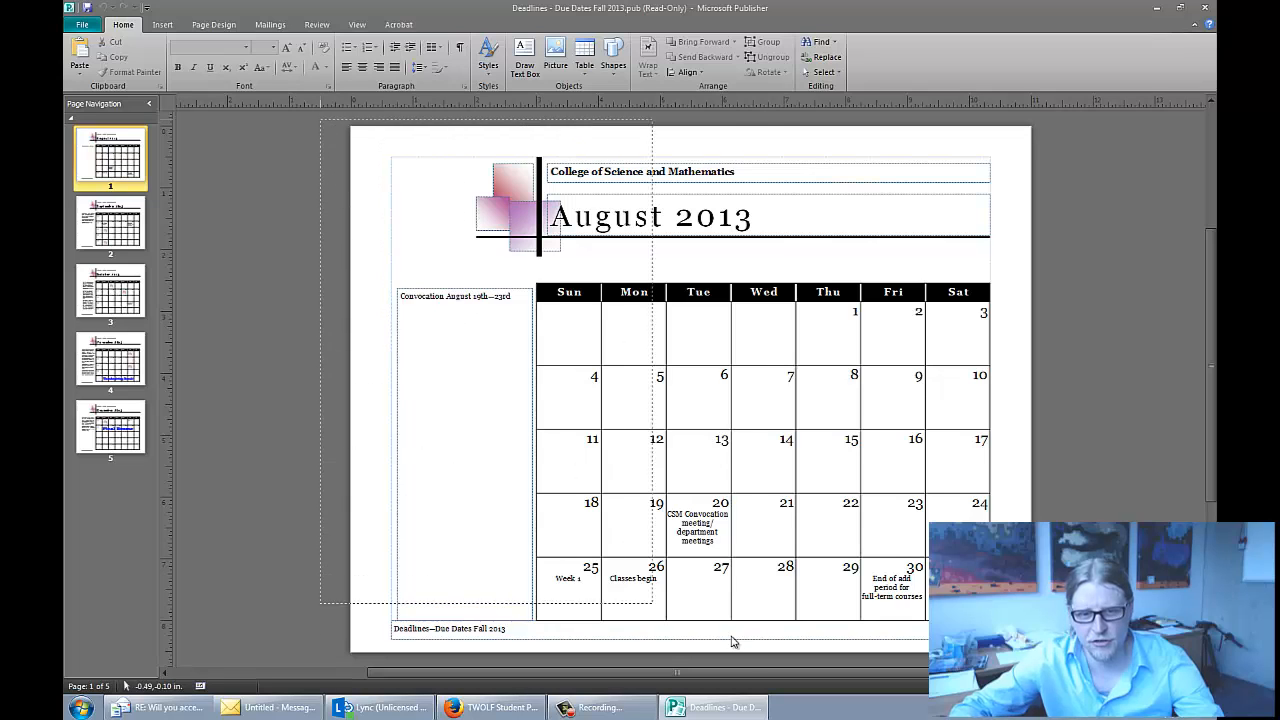
scroll(down, 3)
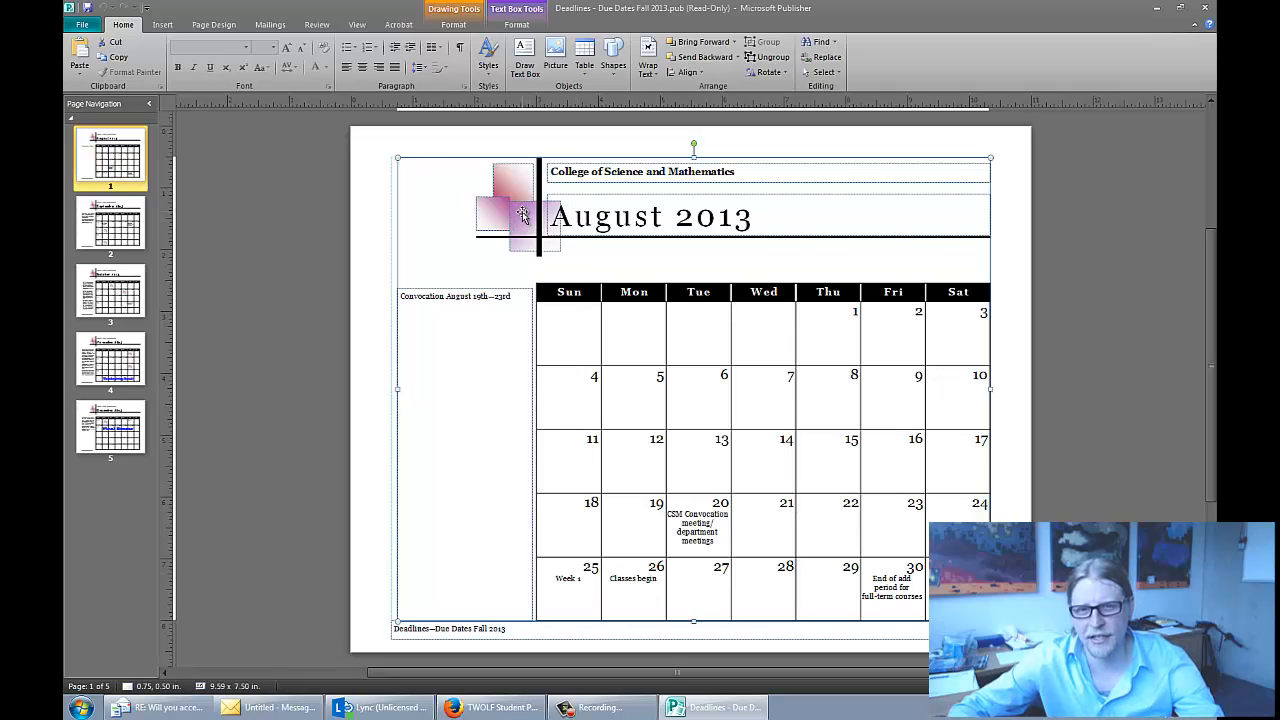
Step: Copy the selected August content and create a new blank publication from the File menu
right_click(520, 216)
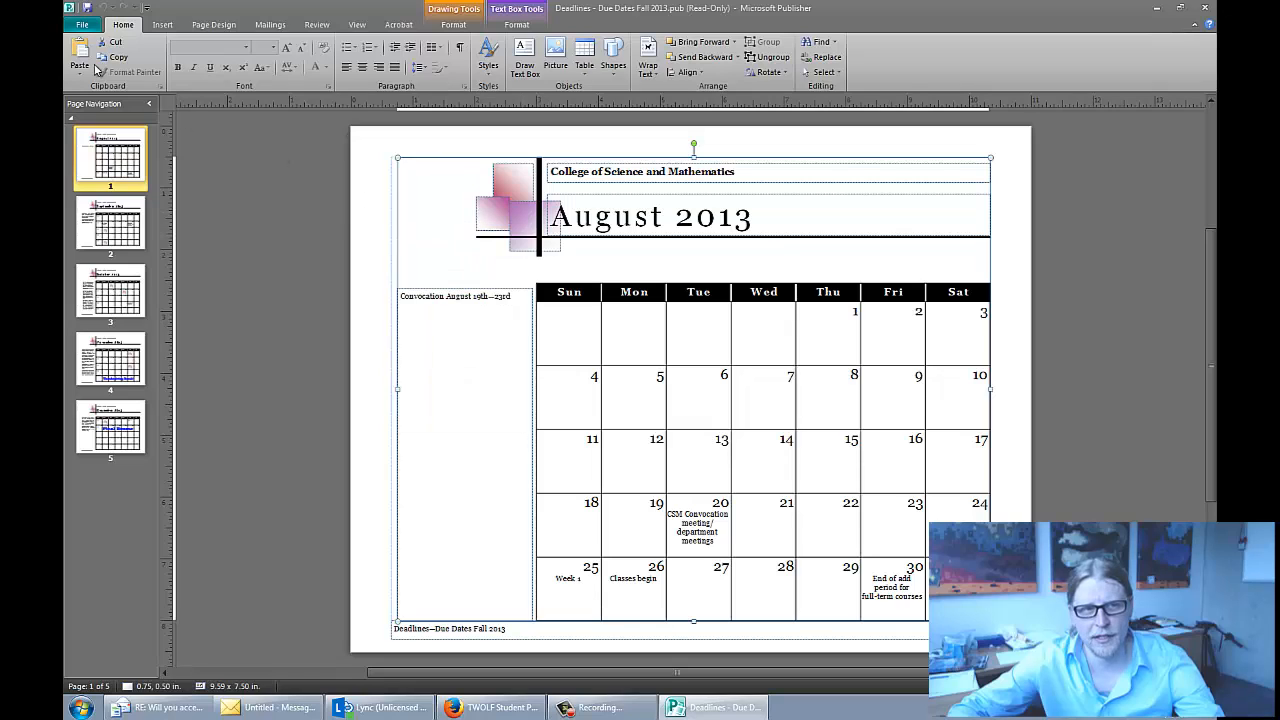
click(82, 24)
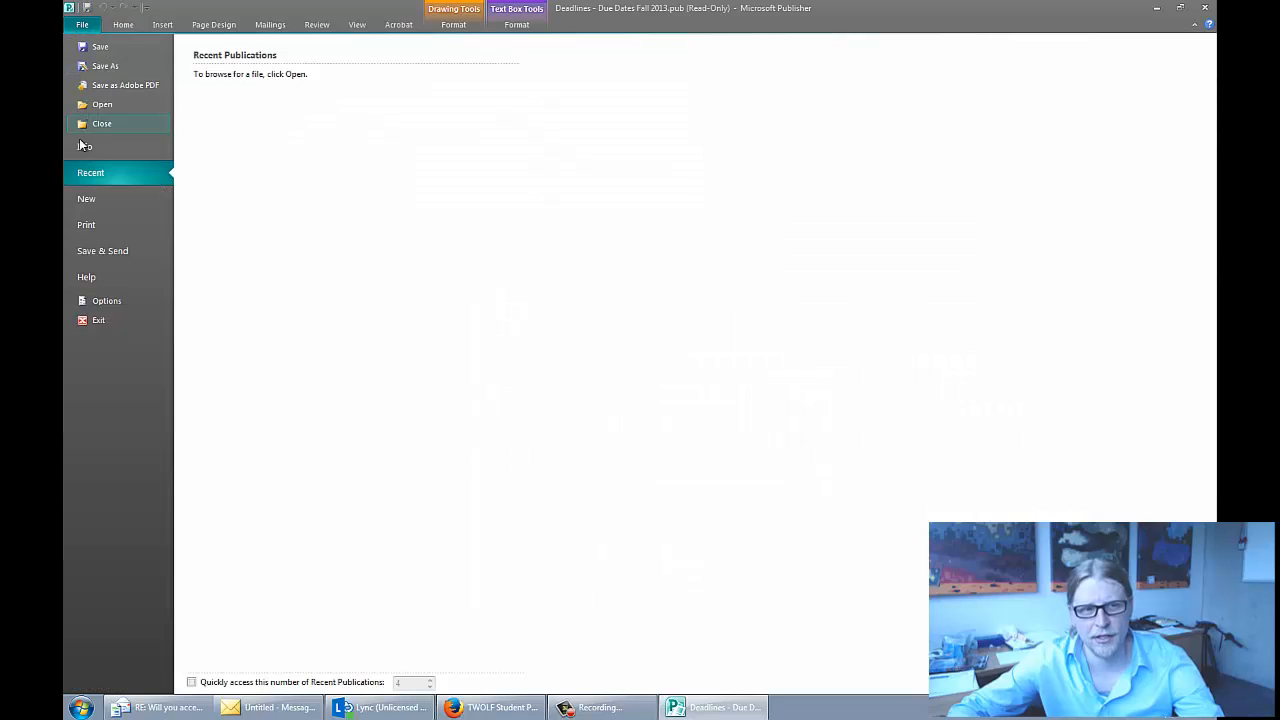
click(86, 198)
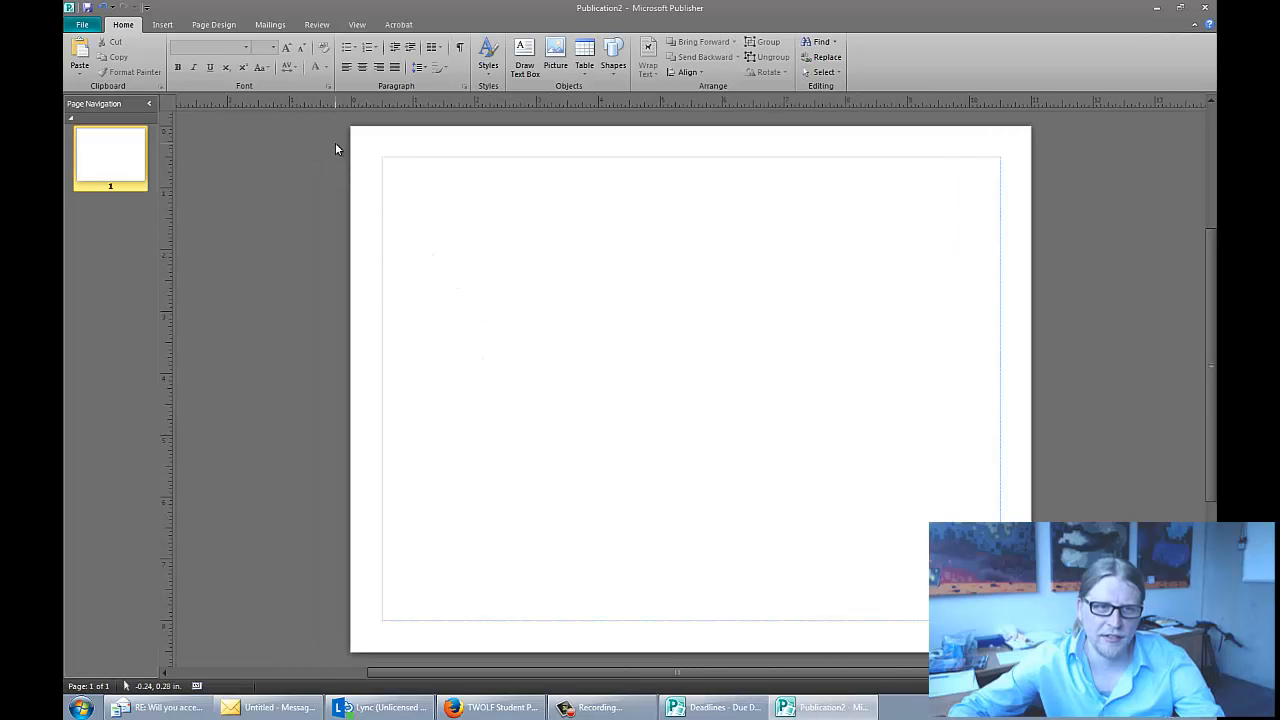
Step: Paste the August 2013 calendar onto the blank page and enlarge it to fill the margins
right_click(336, 148)
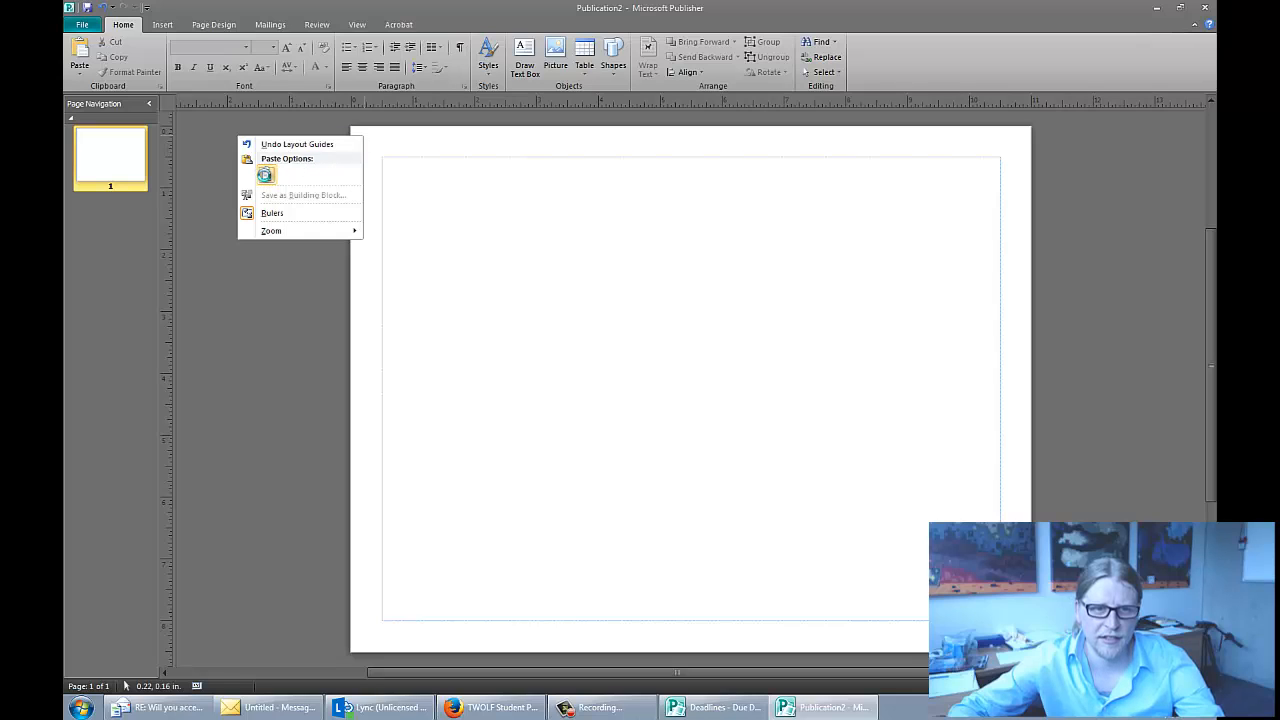
click(286, 158)
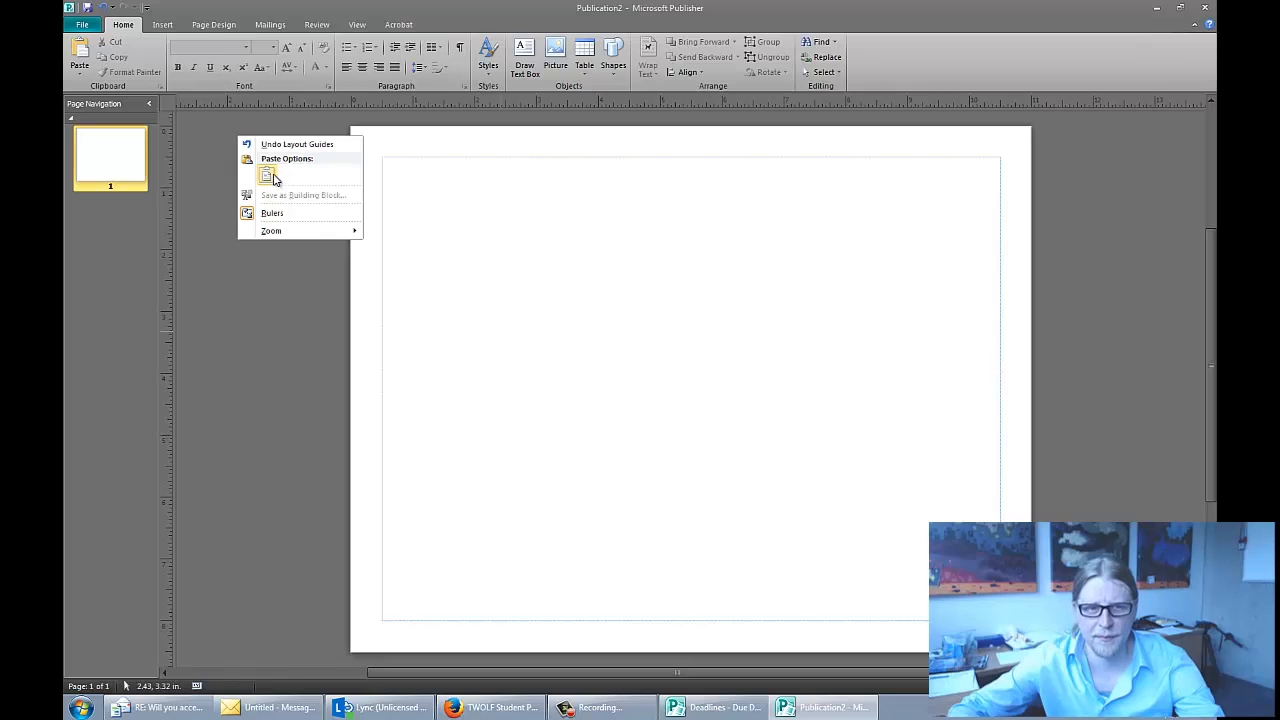
click(266, 176)
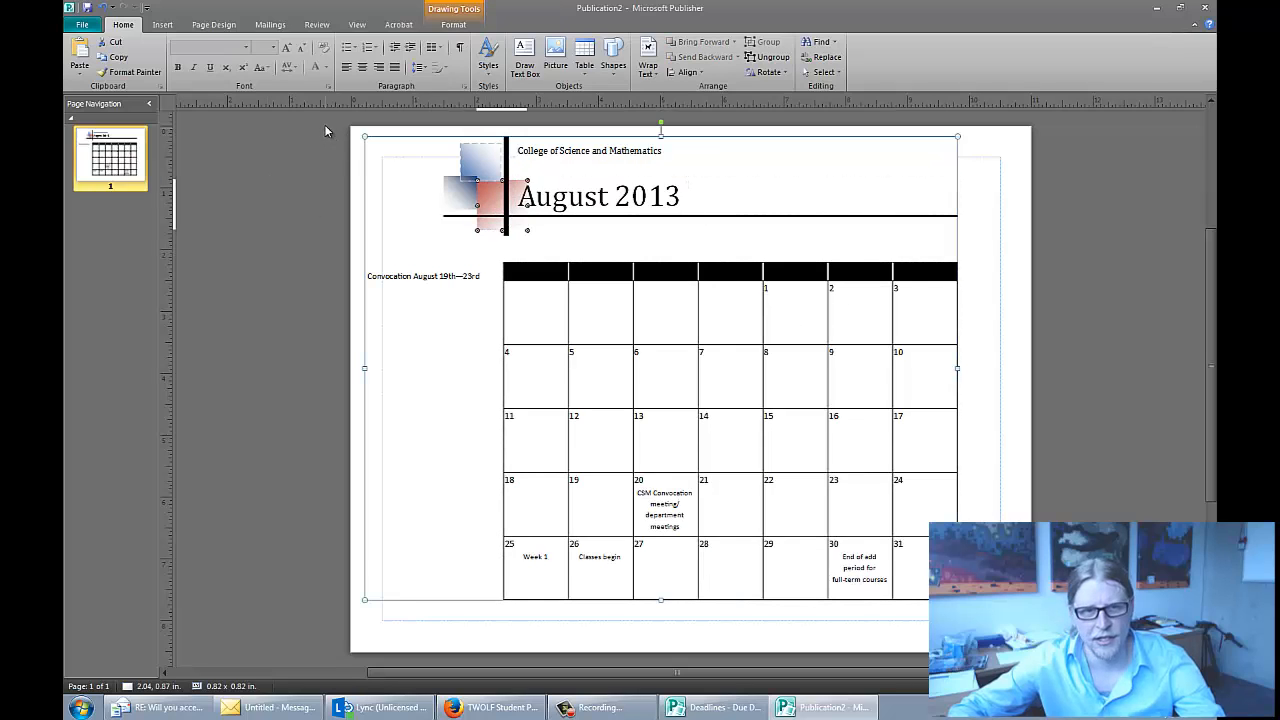
click(480, 180)
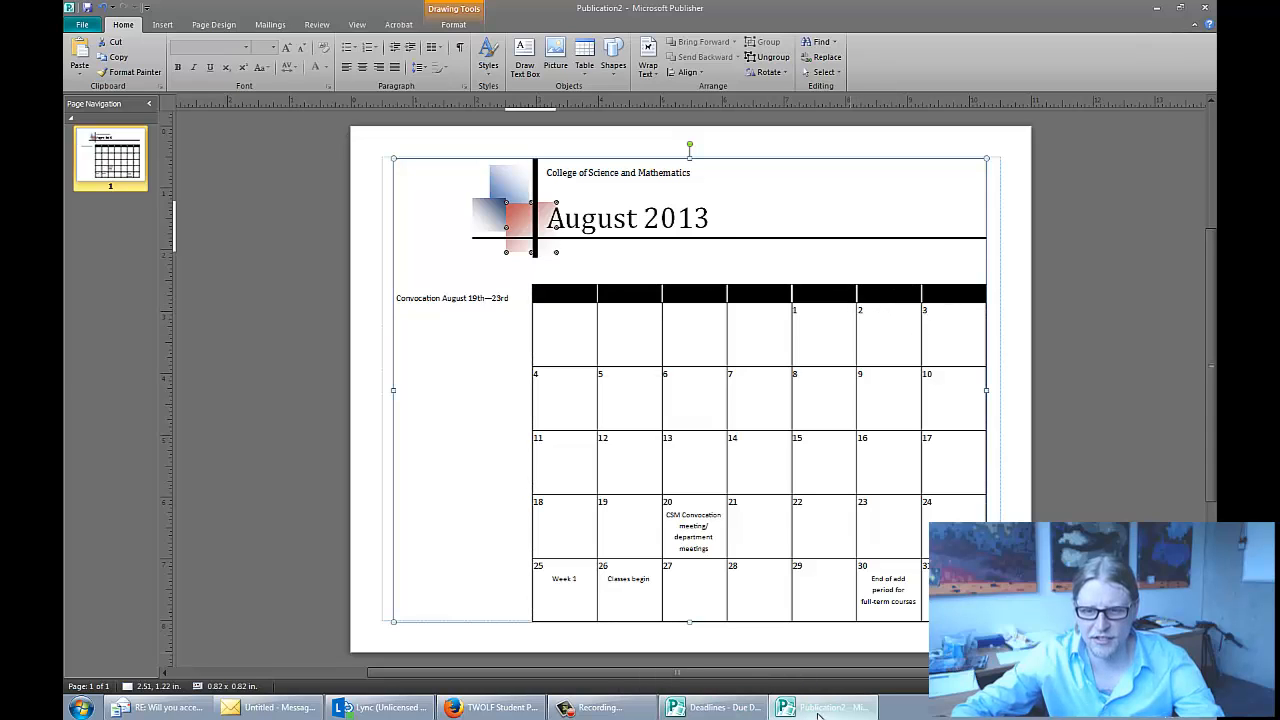
click(712, 708)
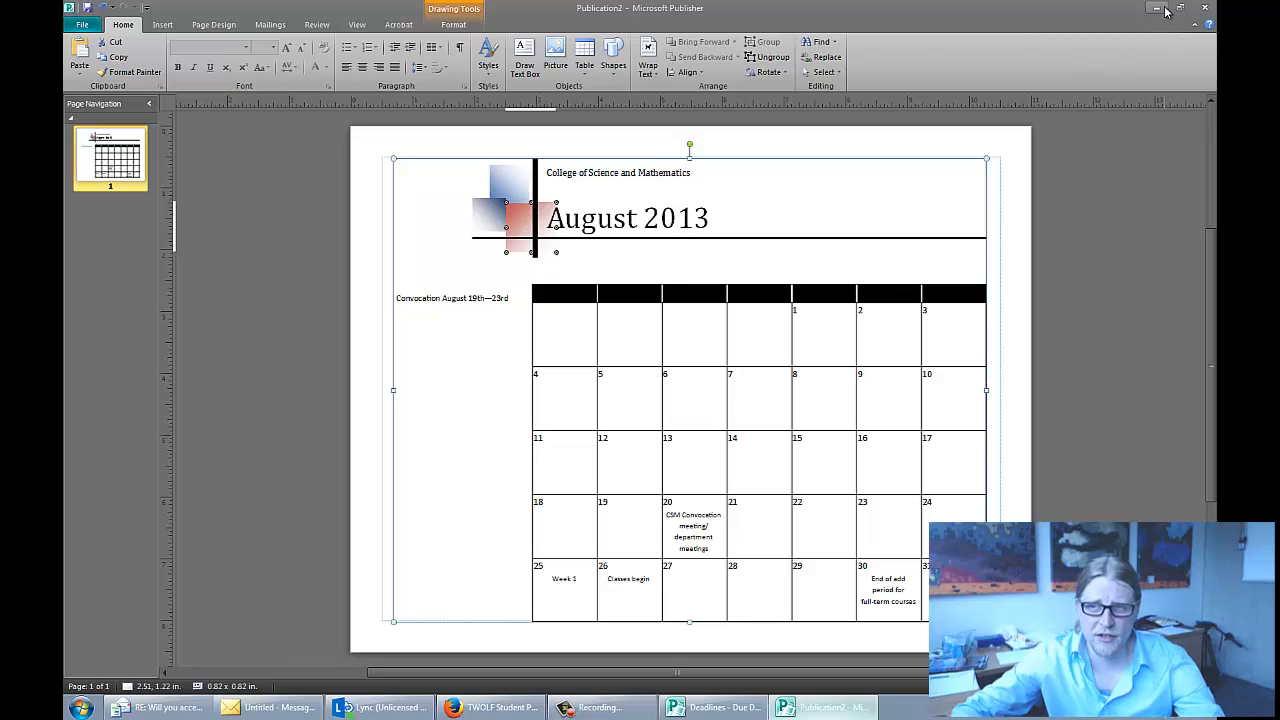
Step: Close Publication2 without saving, returning to the Fall 2013 deadlines calendar
click(1194, 8)
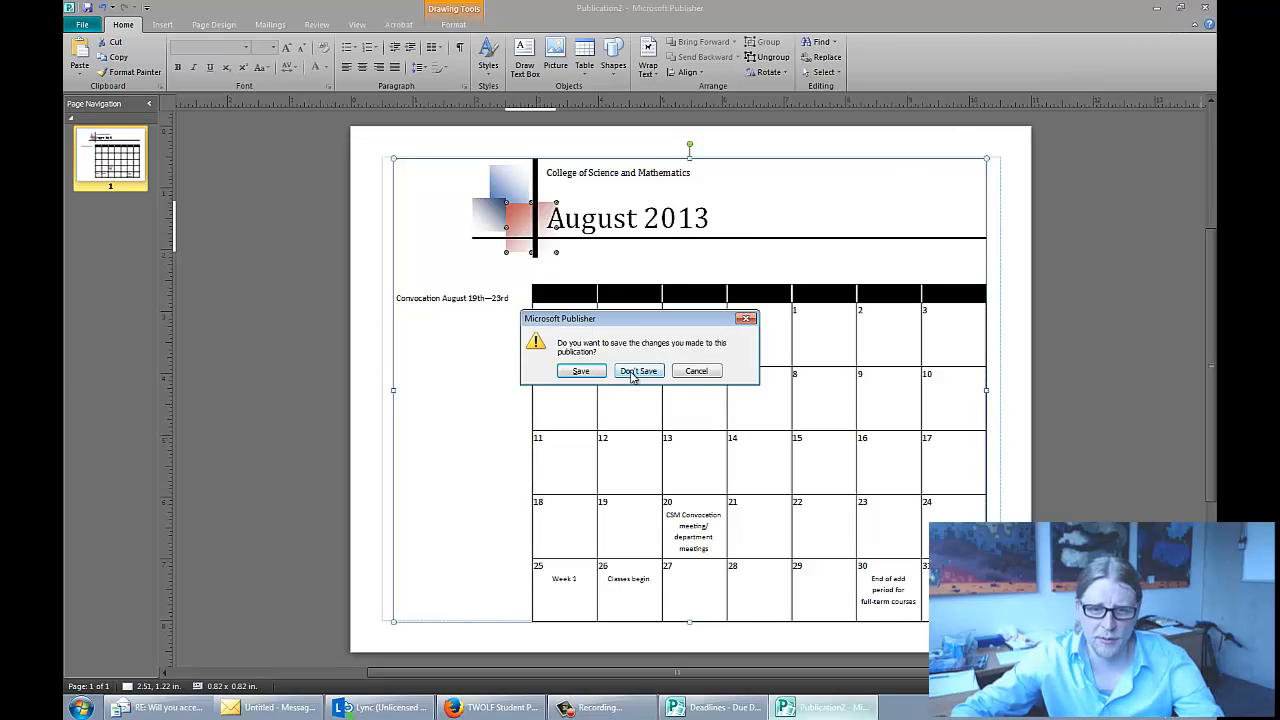
click(638, 370)
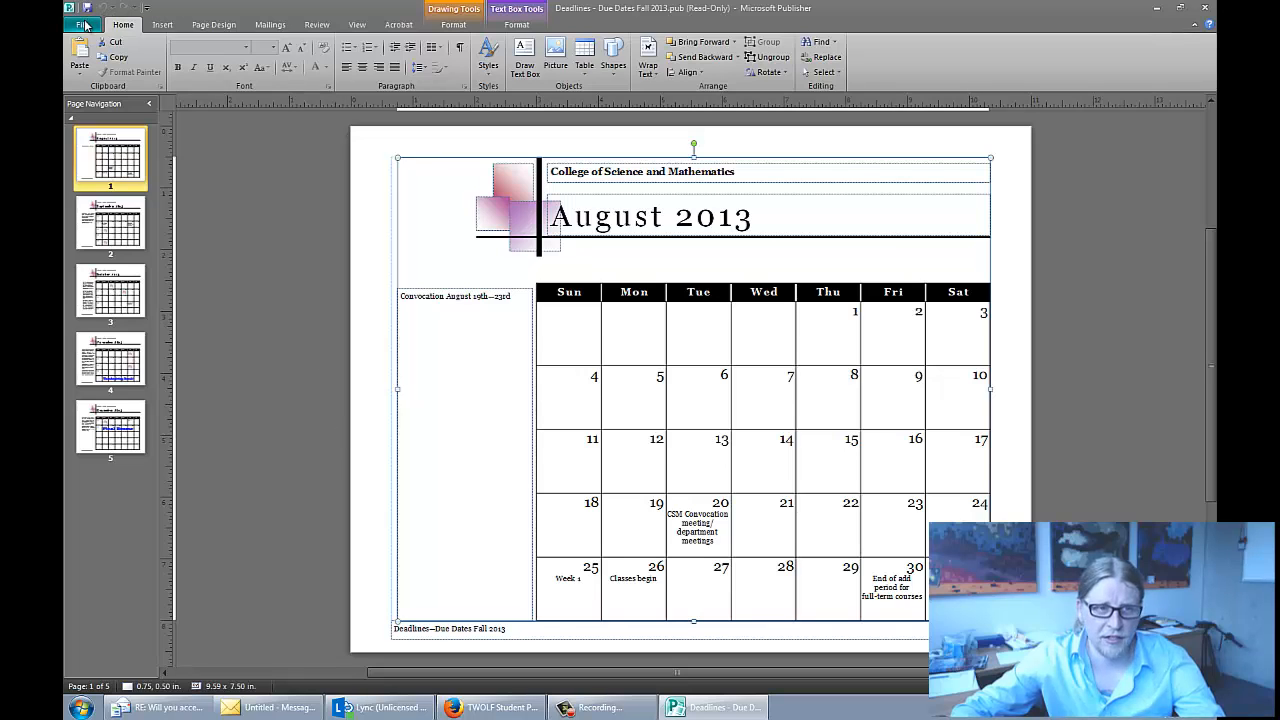
Step: Start saving a copy of the calendar under a file name ending in 2014
click(82, 24)
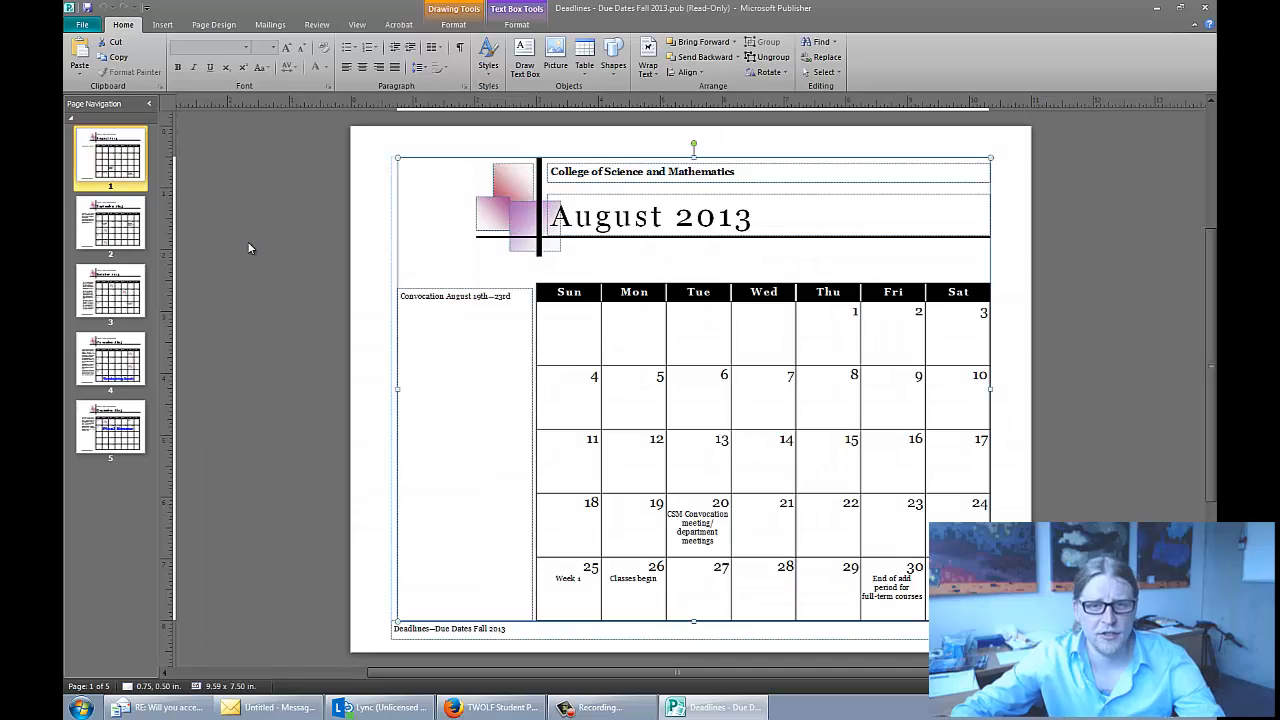
mouse_move(250, 244)
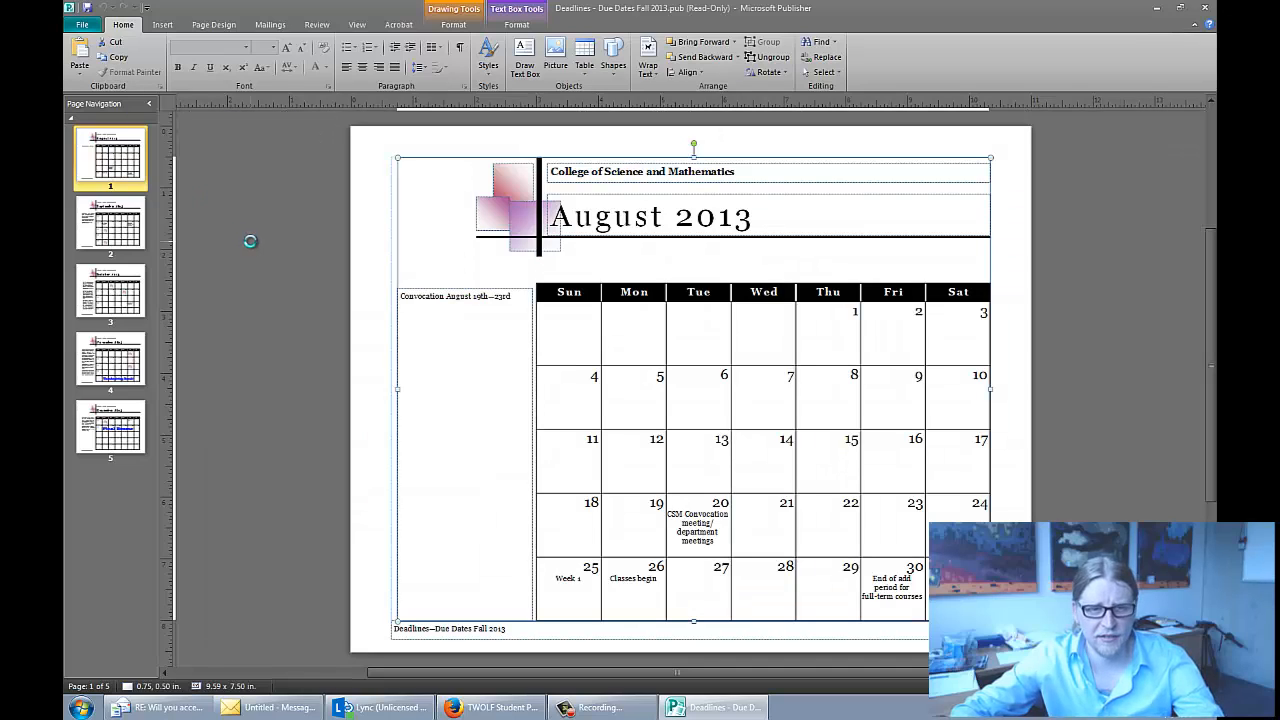
mouse_move(252, 248)
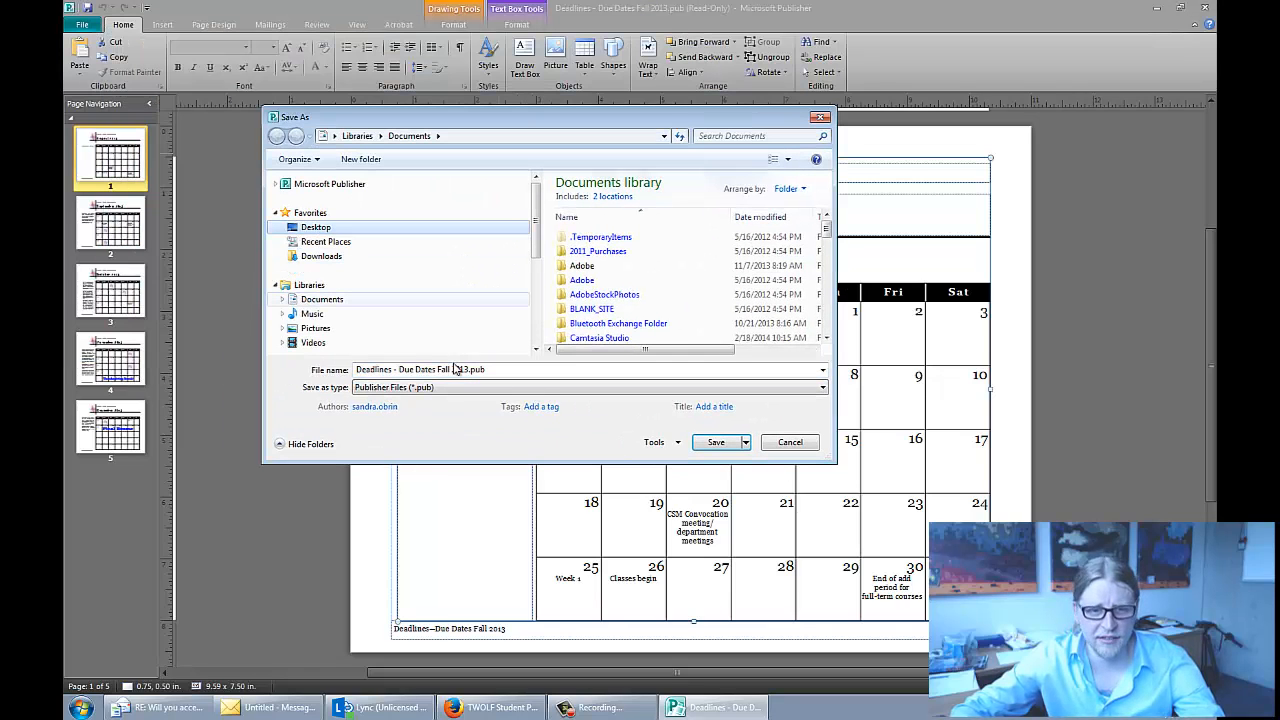
click(316, 228)
text(august)
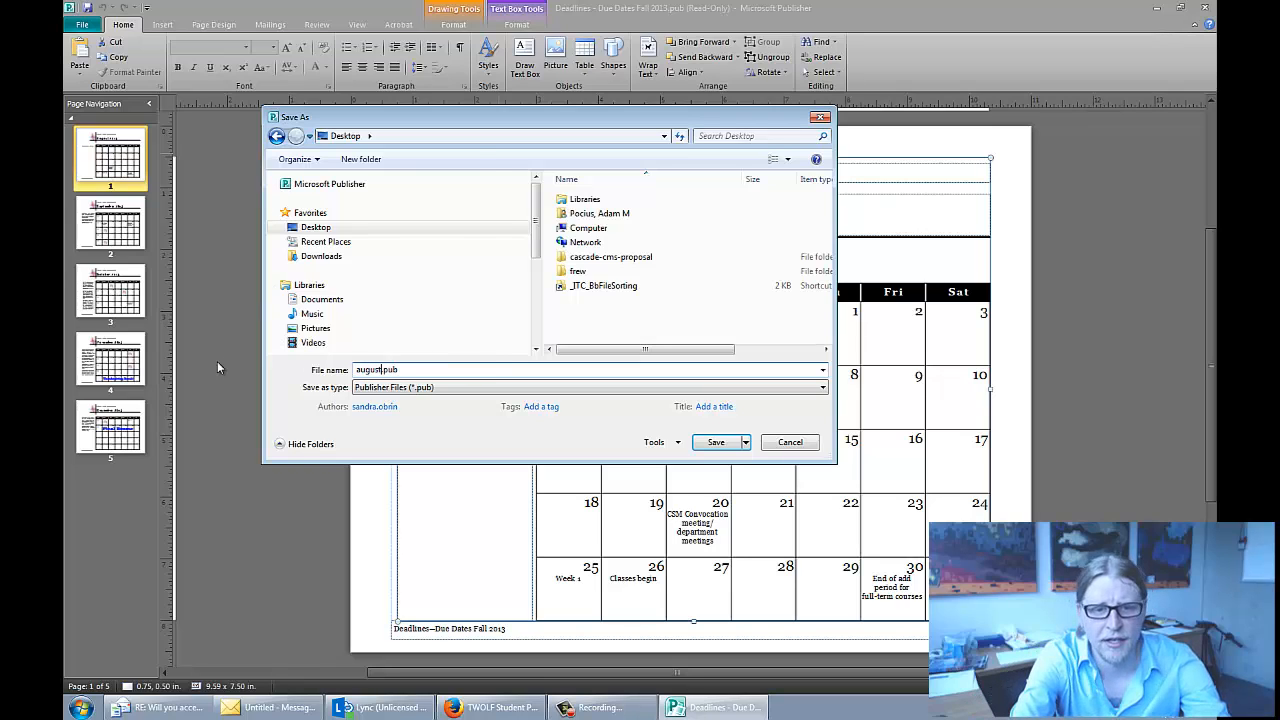
text(2014)
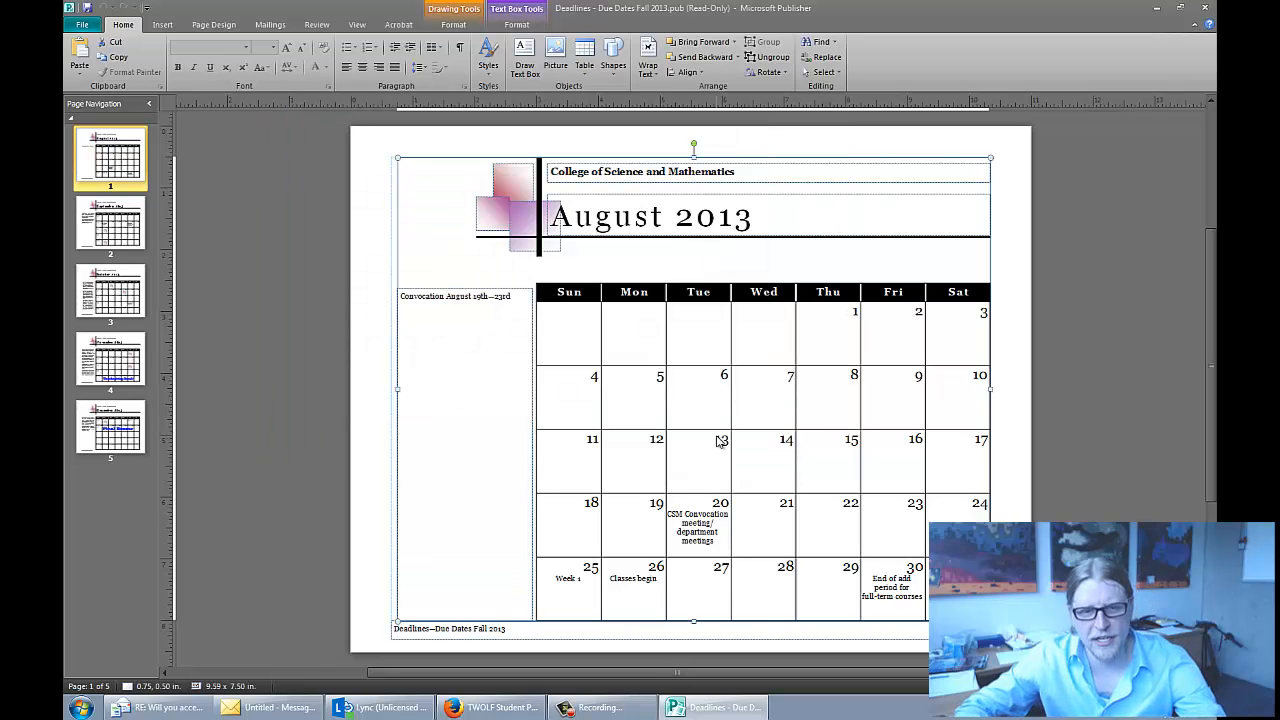
Step: Delete the September and October pages, confirming removal of their objects
click(110, 224)
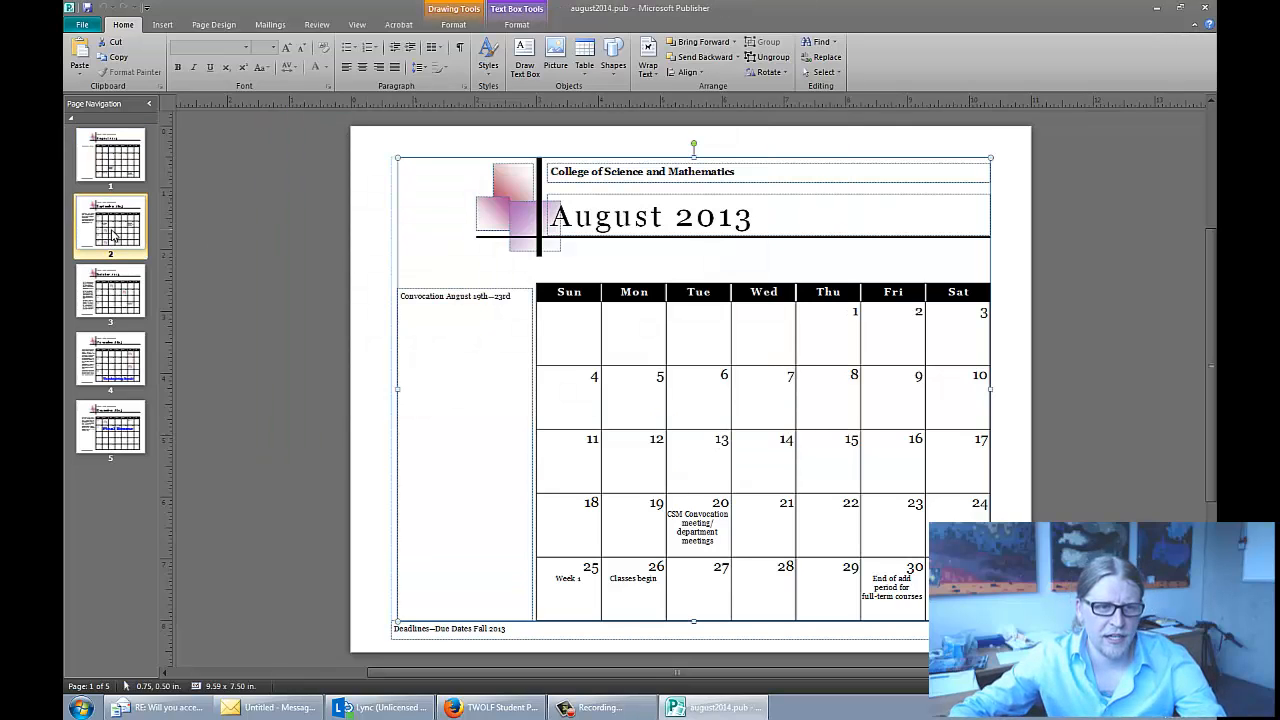
right_click(110, 224)
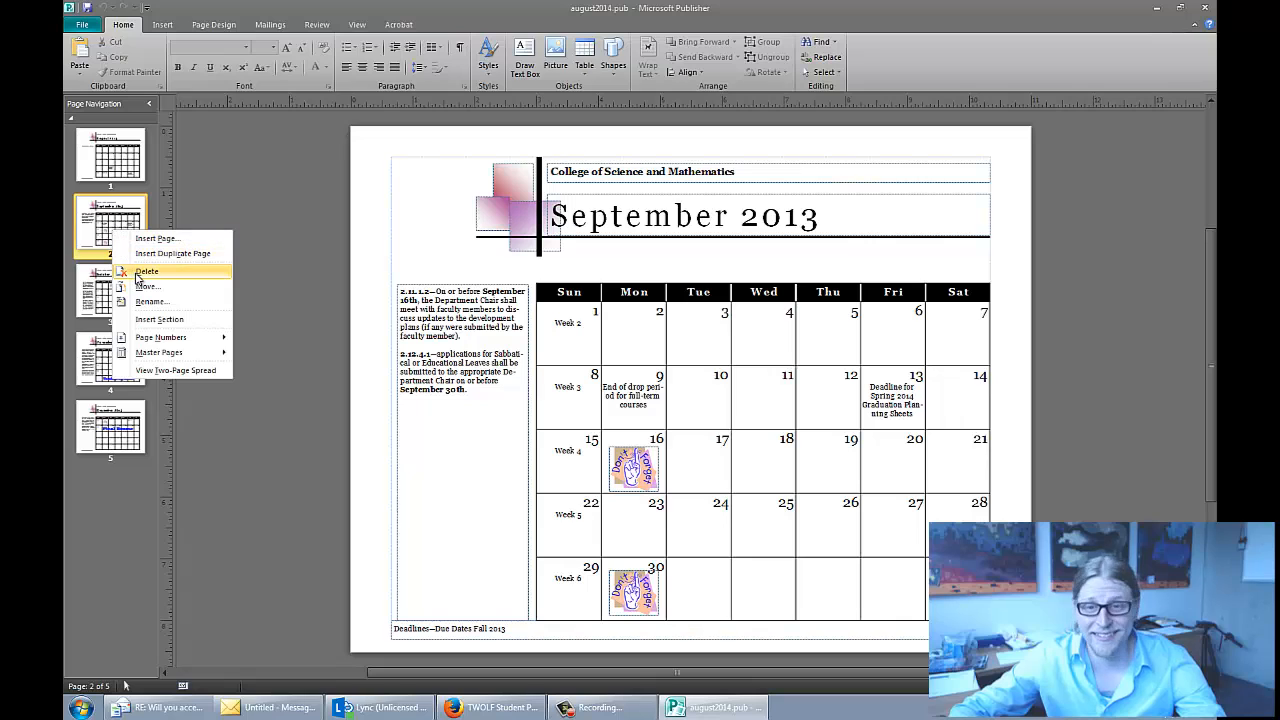
click(148, 272)
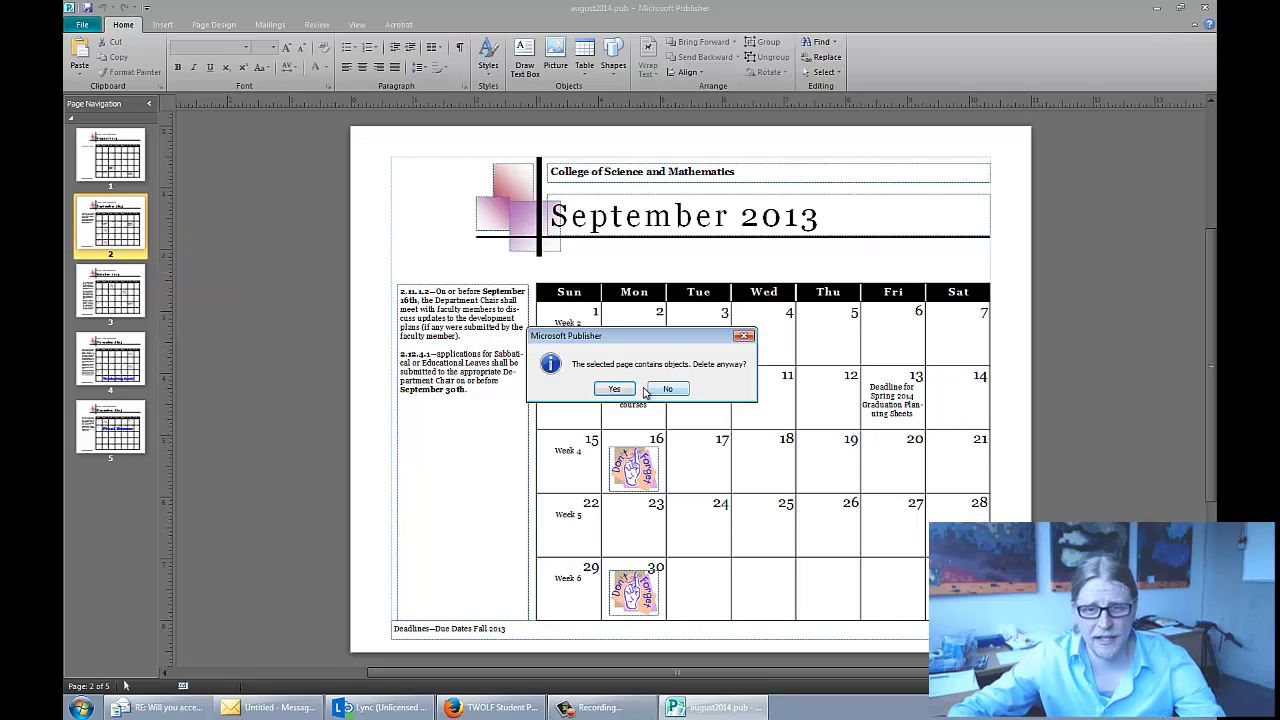
click(614, 388)
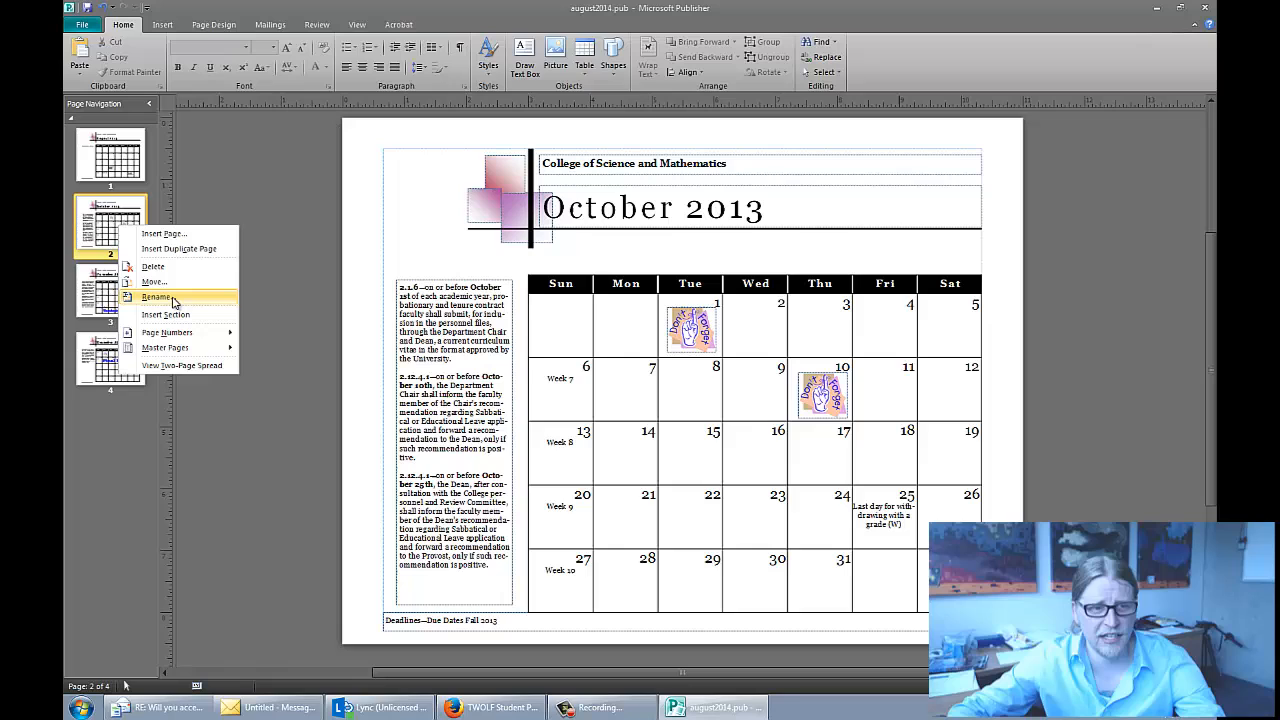
click(158, 296)
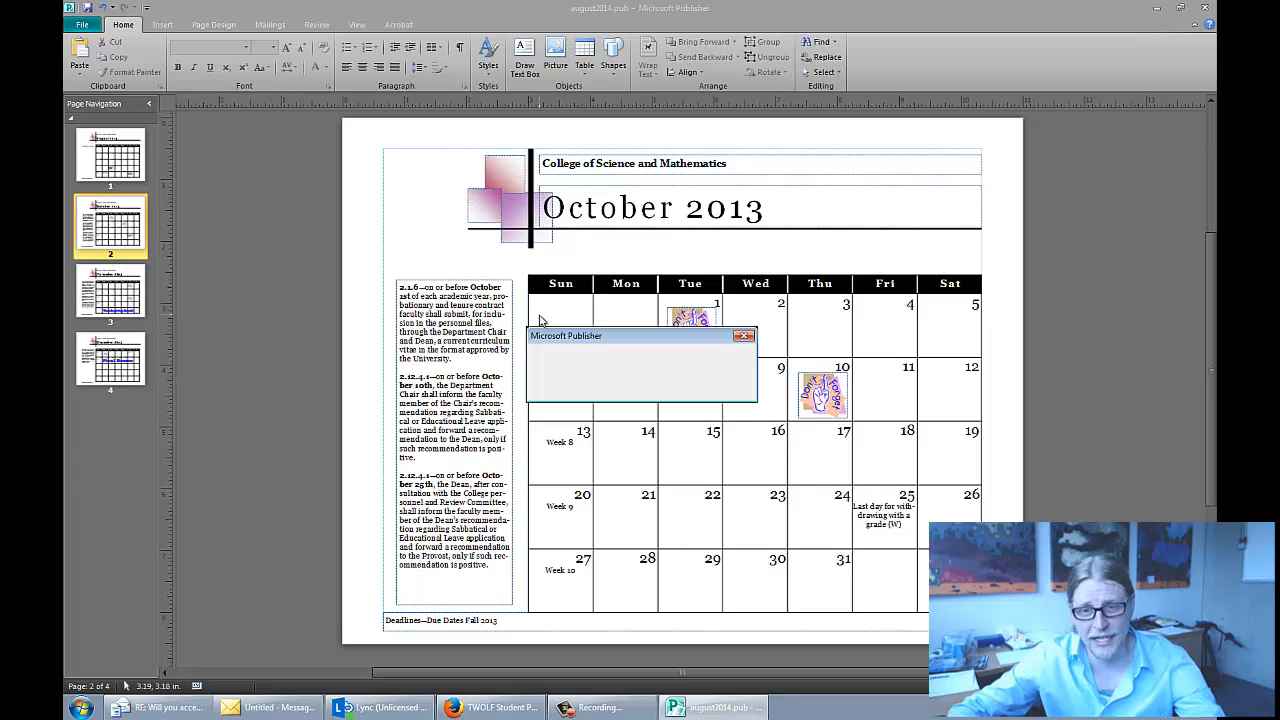
Step: Delete the November and December pages so only August 2013 remains
right_click(110, 224)
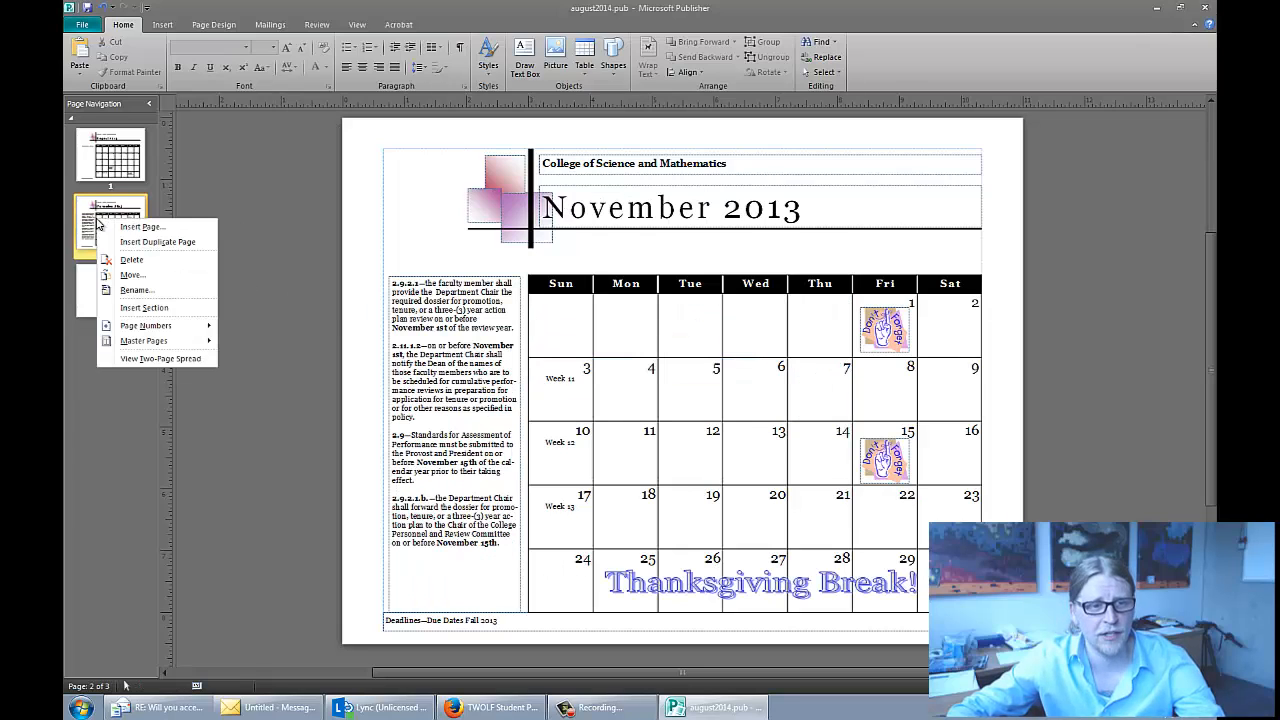
click(132, 260)
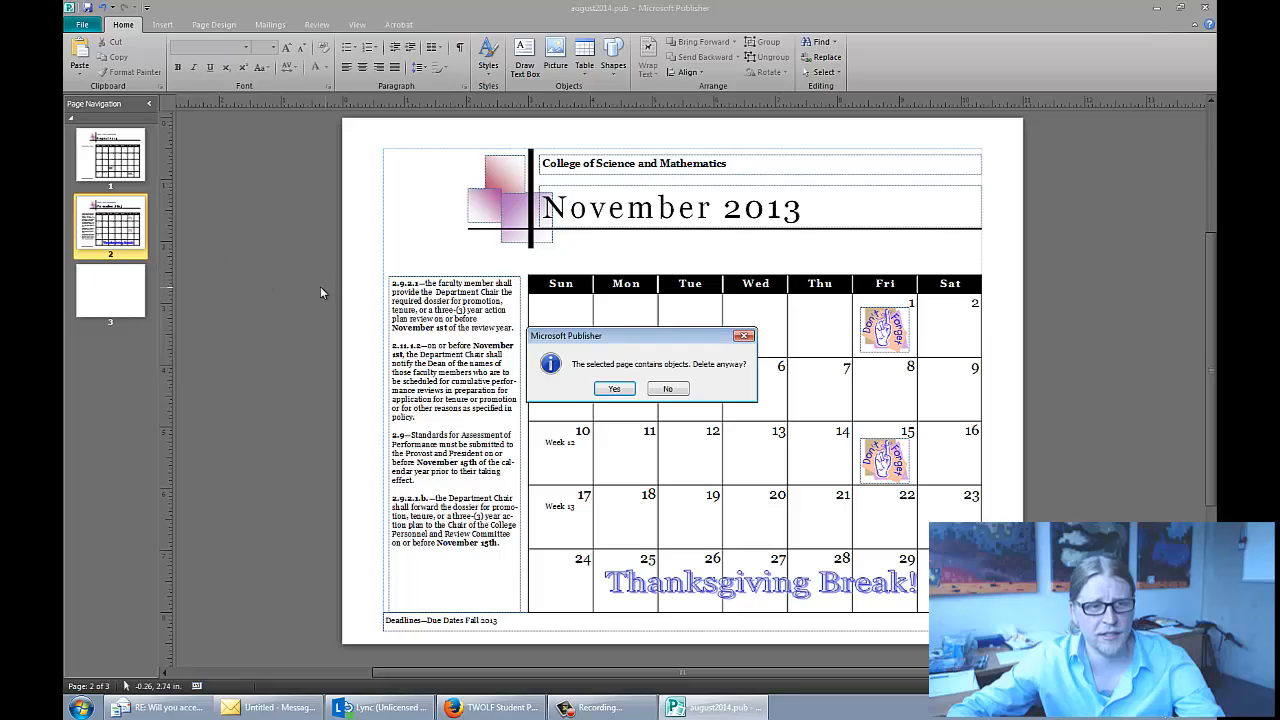
click(614, 388)
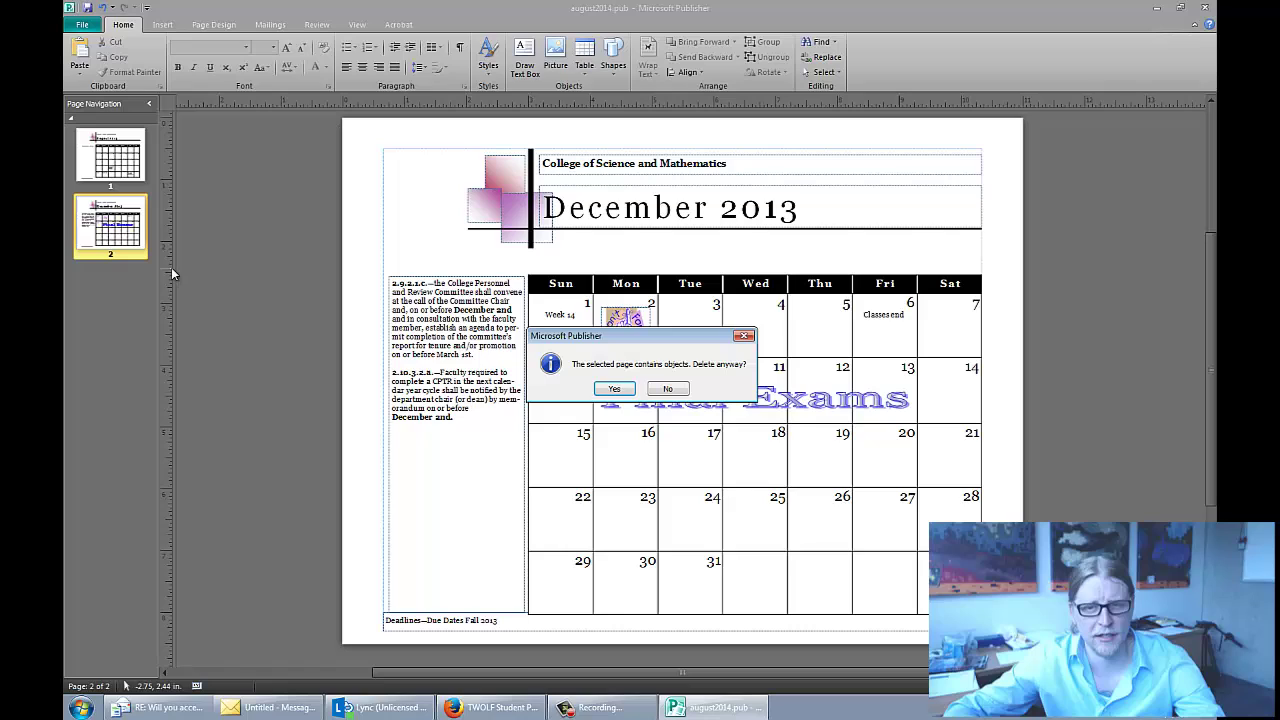
click(614, 388)
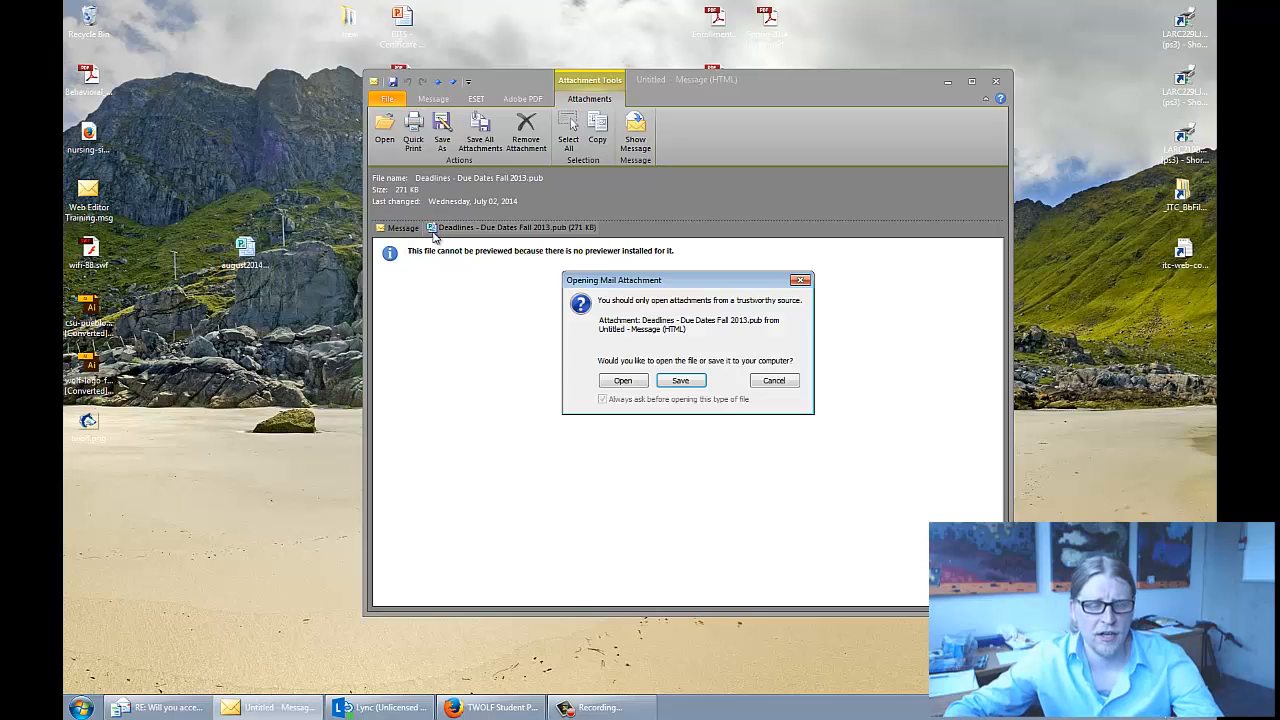
Step: Reopen the attached Fall 2013 deadlines publication from Outlook
click(624, 380)
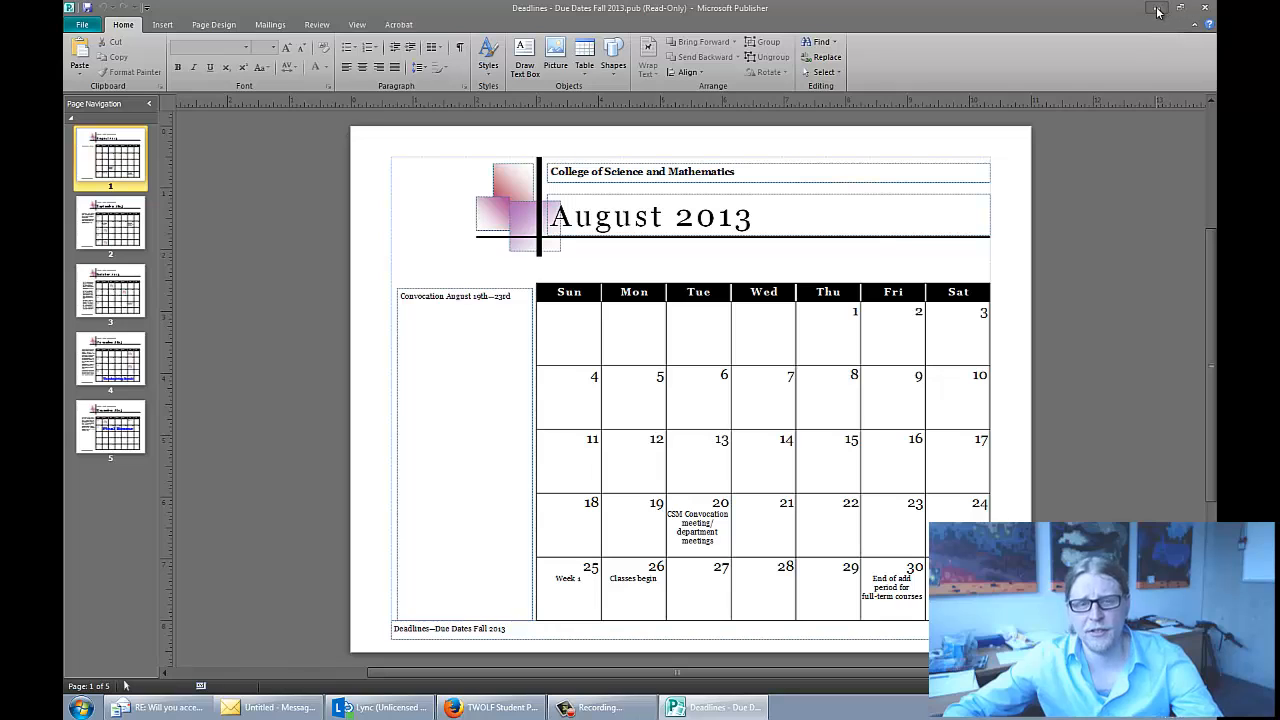
Step: Switch to the single-page august2014.pub window and save it via the File menu
click(1156, 12)
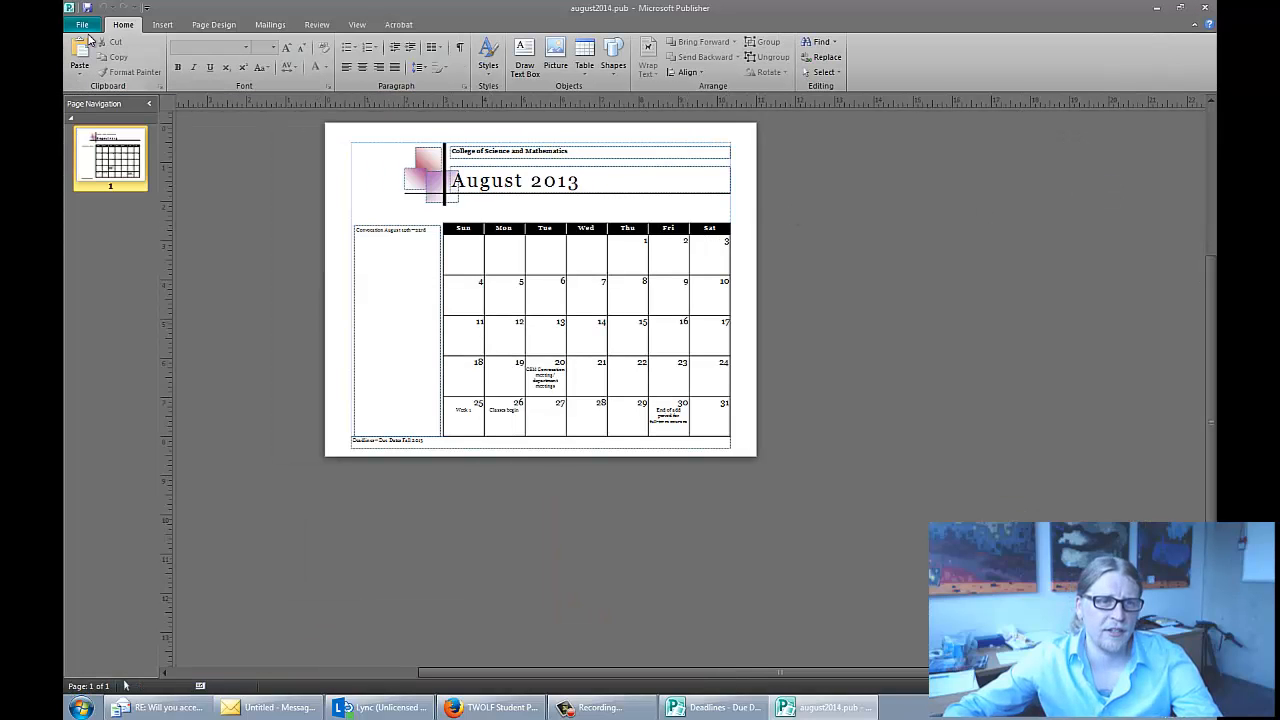
click(82, 24)
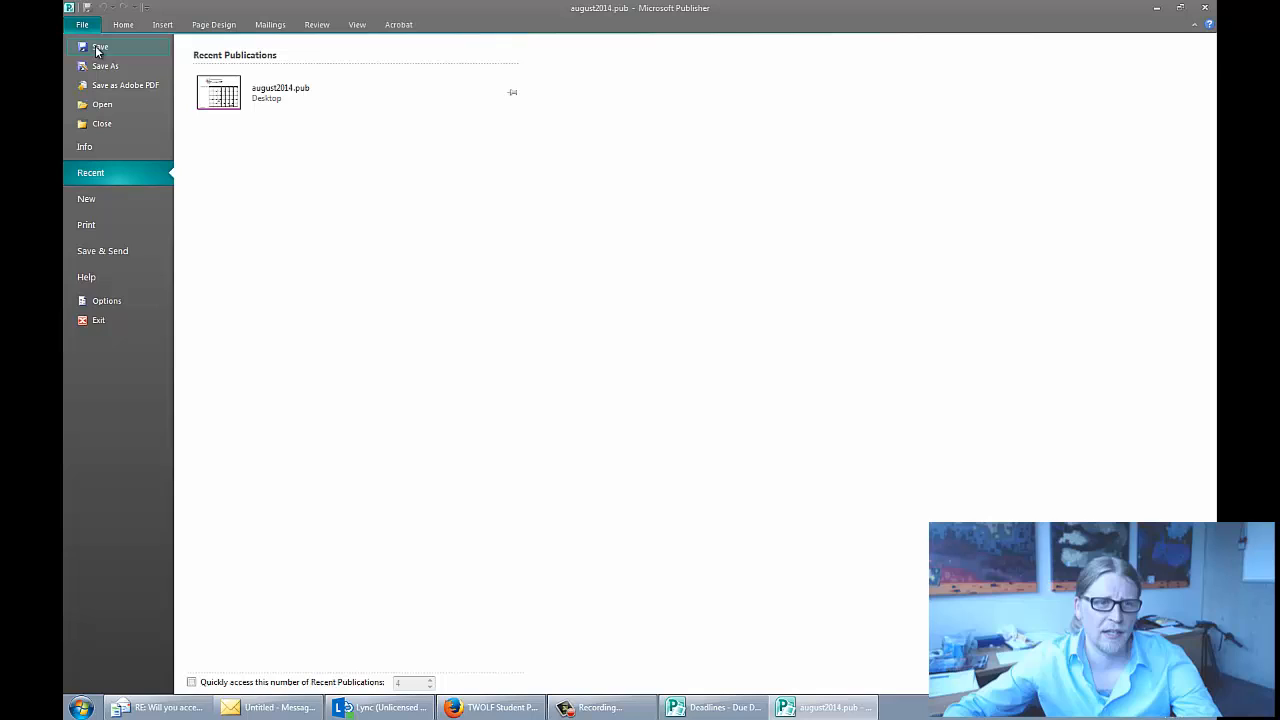
mouse_move(124, 84)
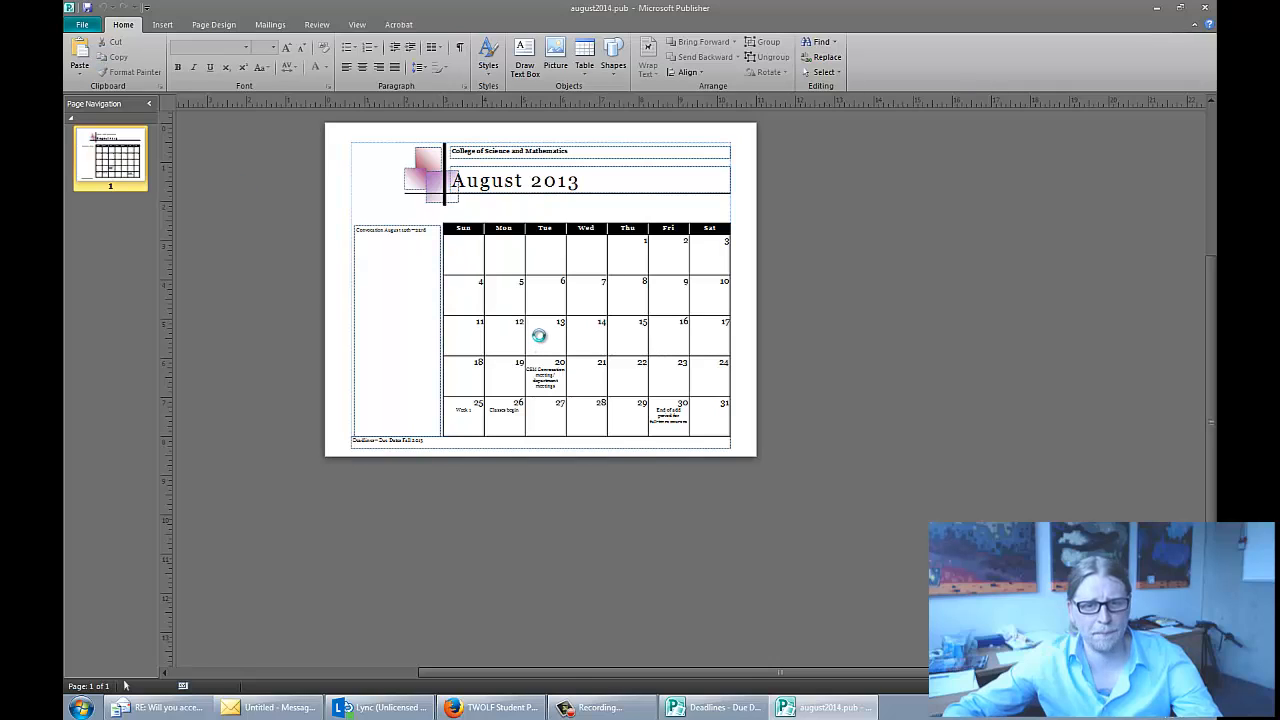
mouse_move(544, 336)
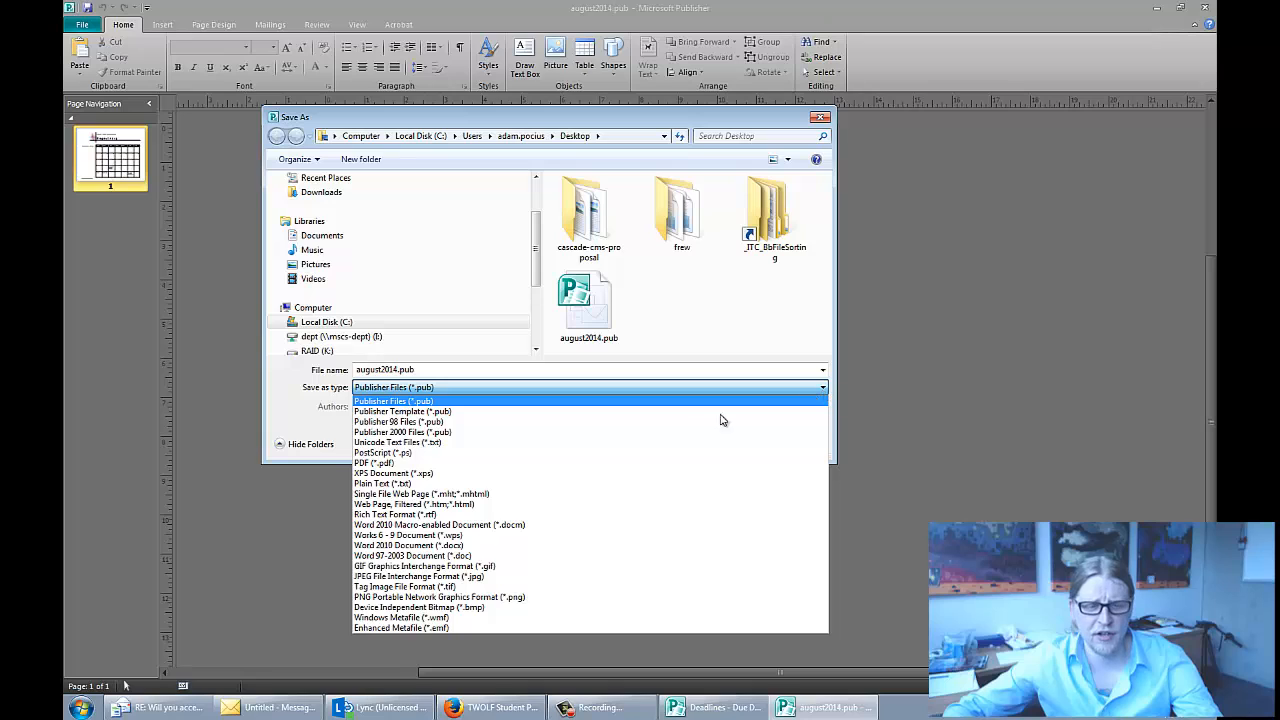
mouse_move(396, 442)
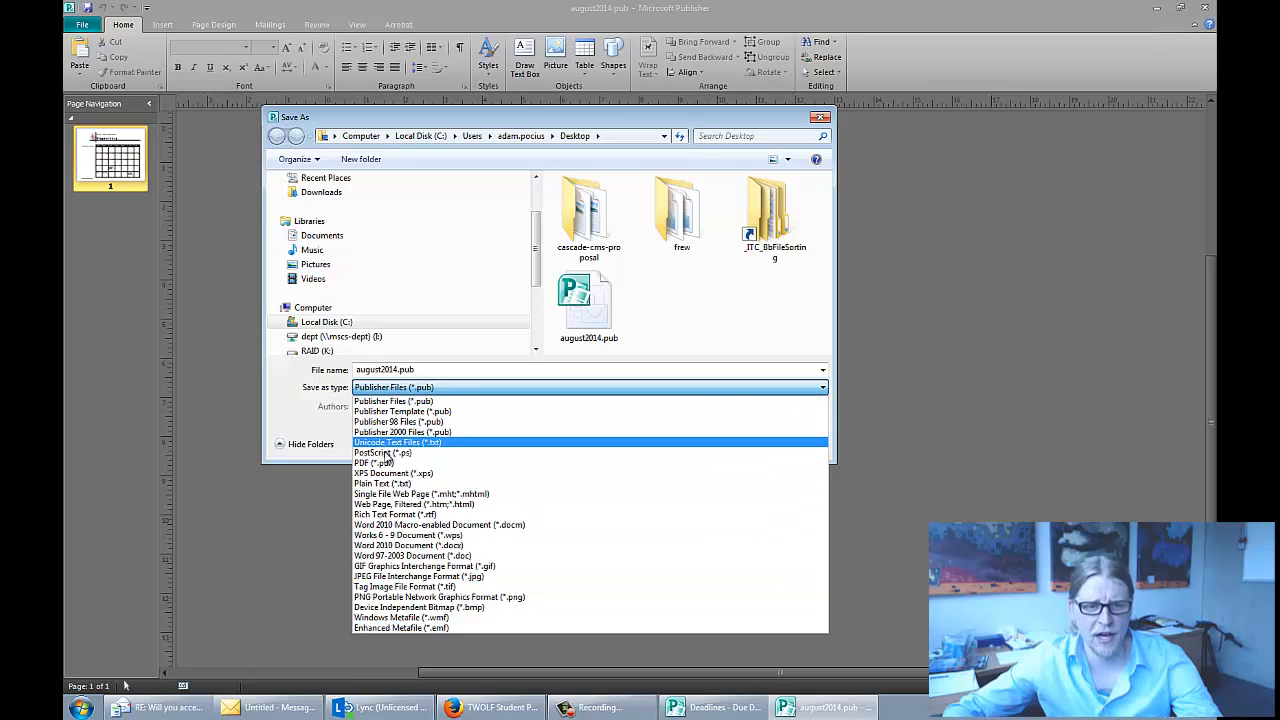
Step: Save the page to the Desktop as august2014 in PDF (*.pdf) format
click(374, 462)
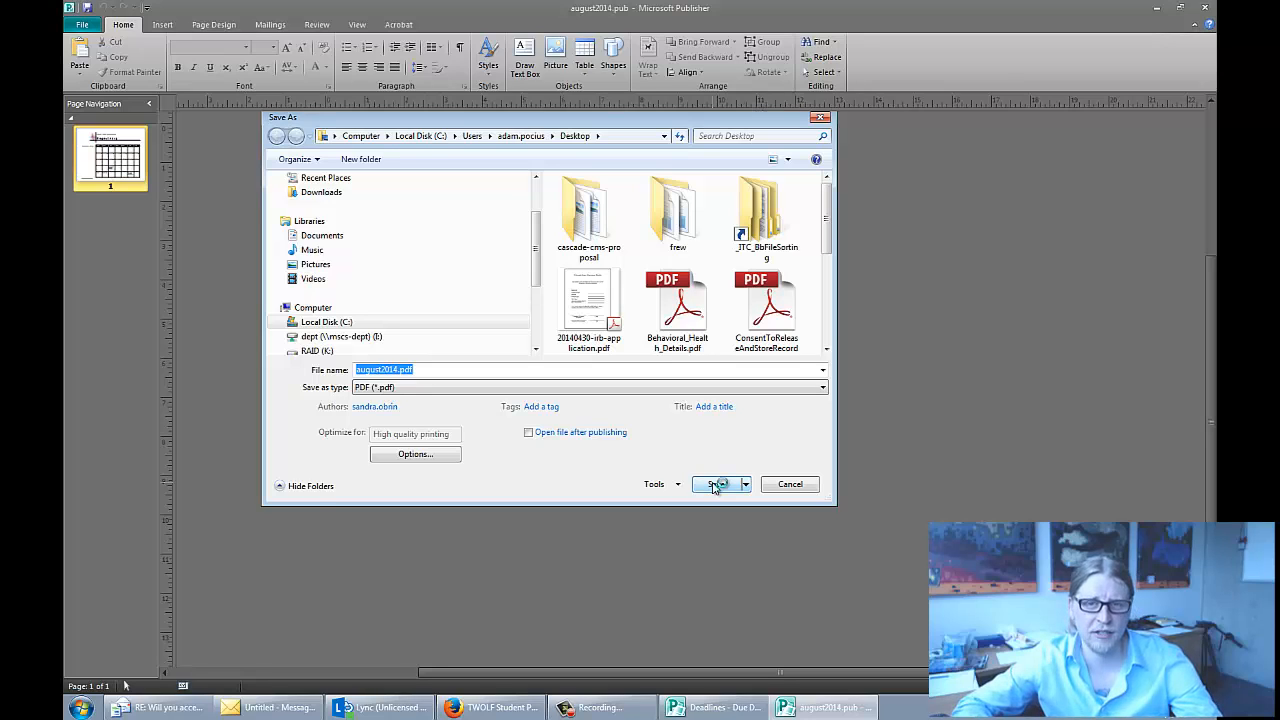
click(718, 484)
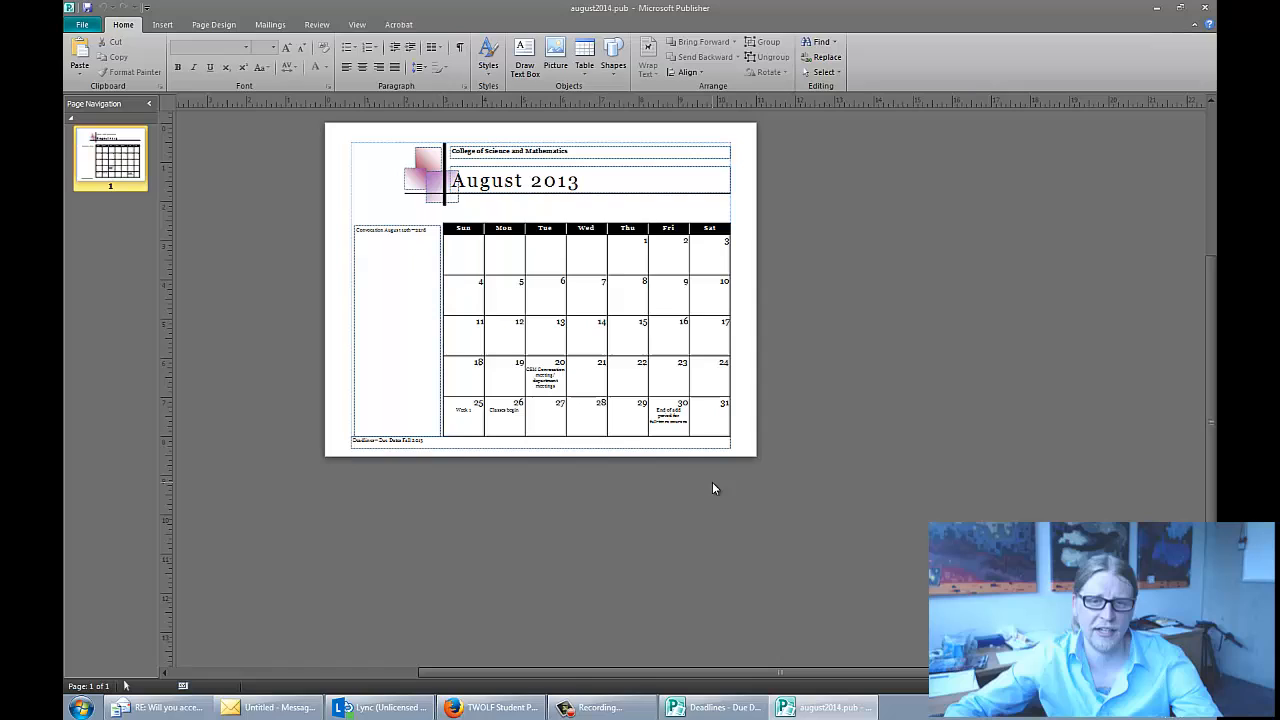
mouse_move(844, 212)
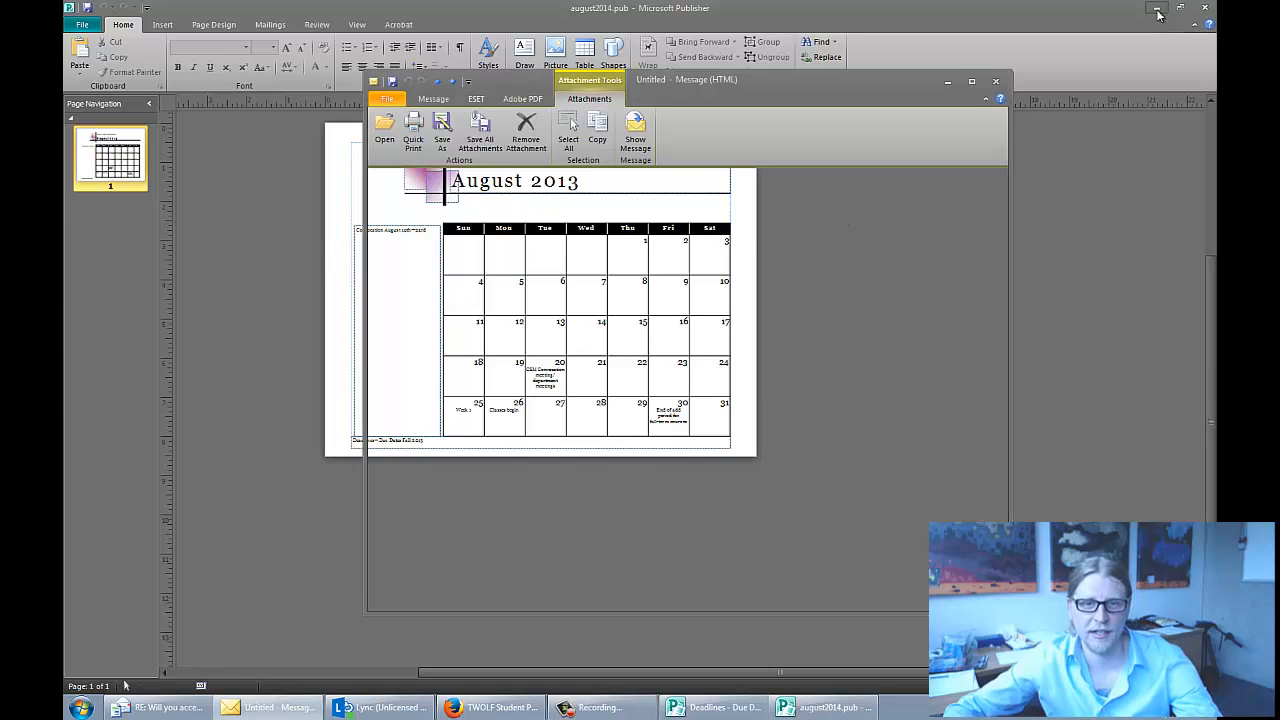
Step: Minimize Publisher and open august2014.pdf from the desktop in Adobe Acrobat Pro
click(1158, 12)
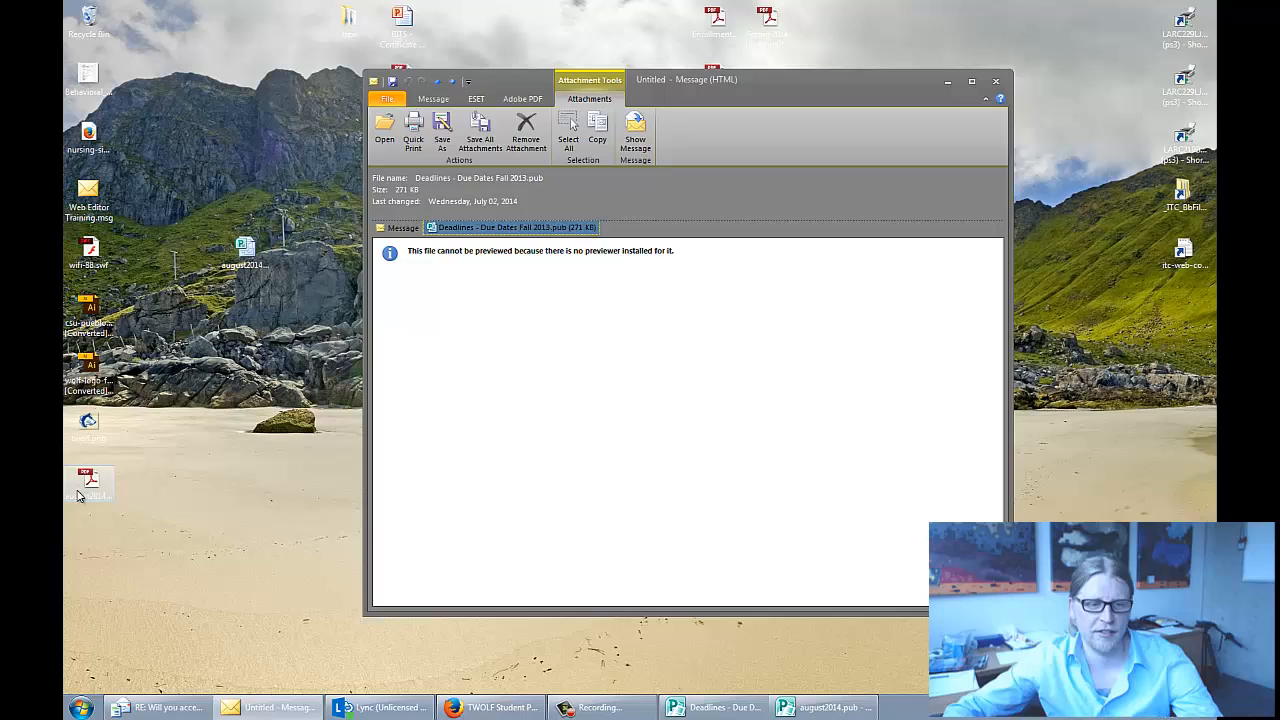
drag(90, 486, 244, 316)
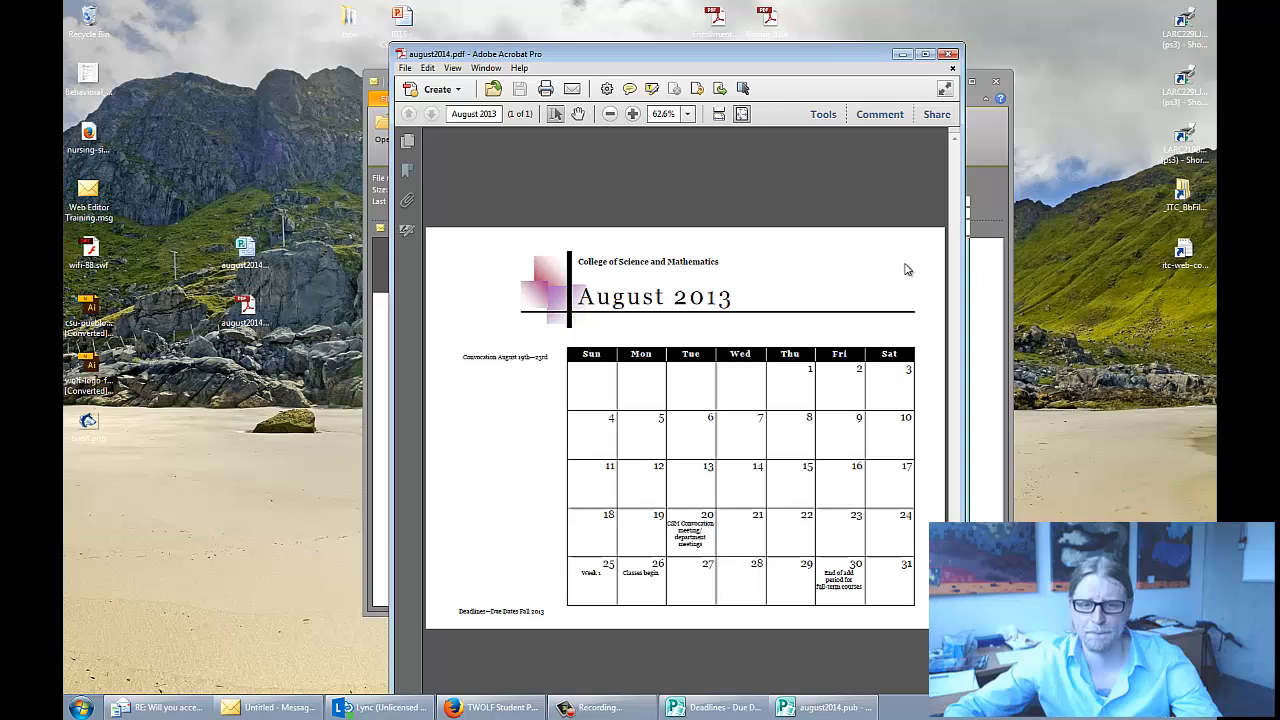
mouse_move(470, 244)
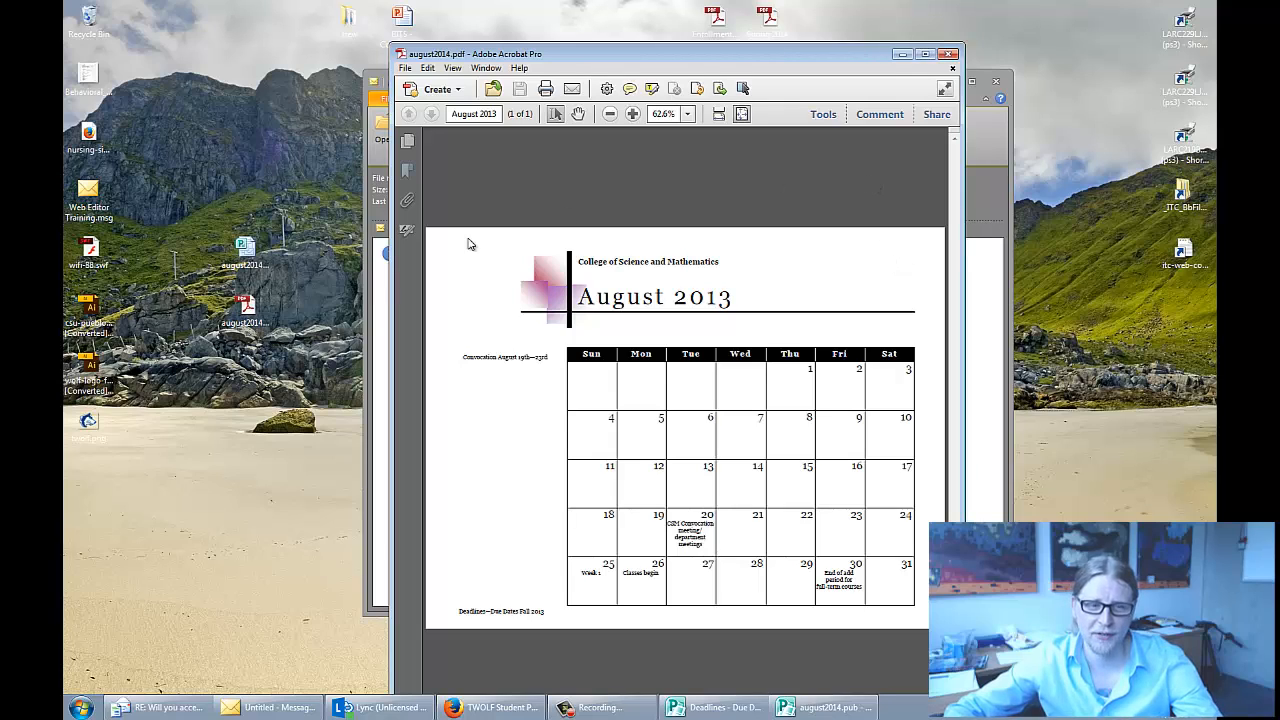